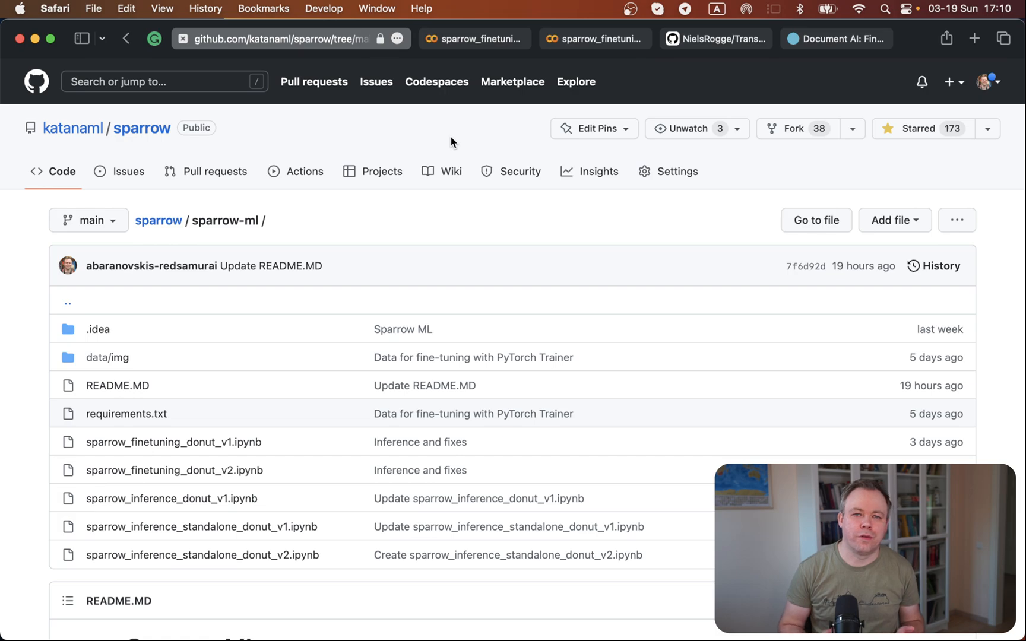
Highlight 'PyTorch' in the usage notes, then visit the Transformers-Tutorials repo and Donut blog post.
scroll("down", 3)
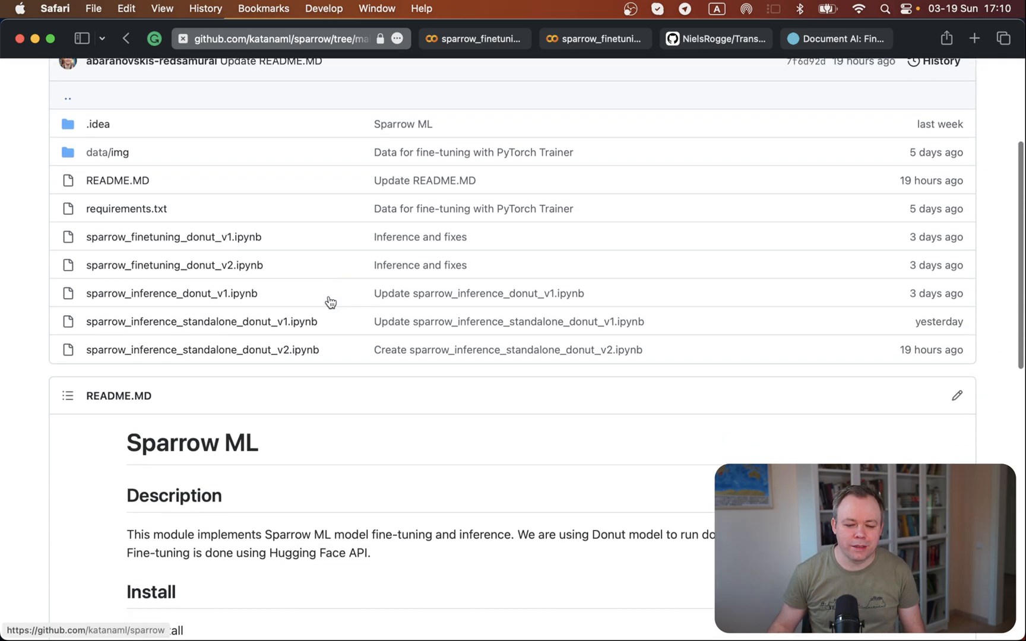
scroll("down", 3)
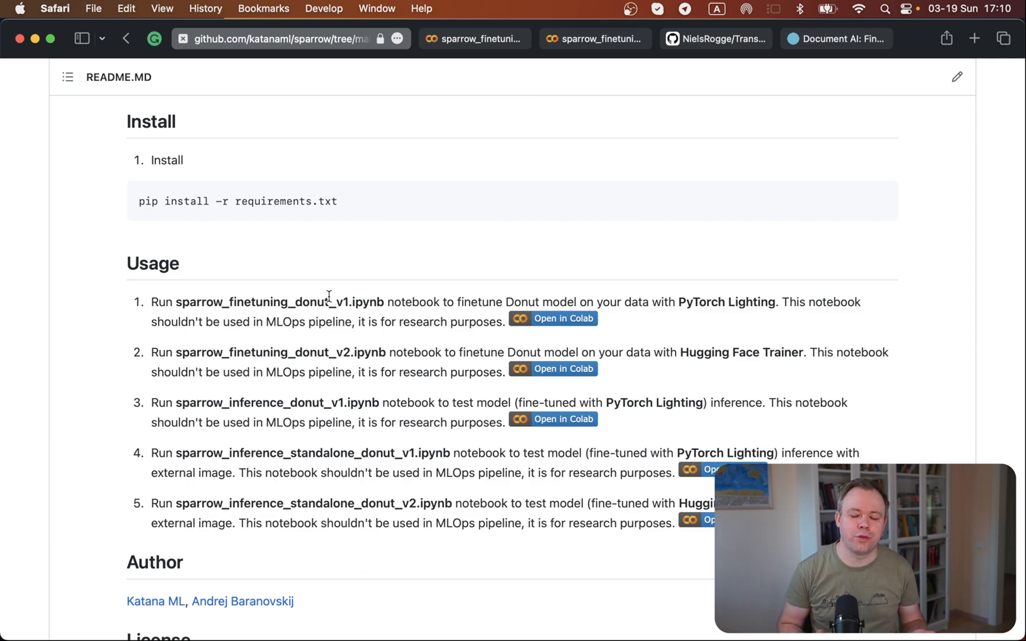
mouse_move(699, 306)
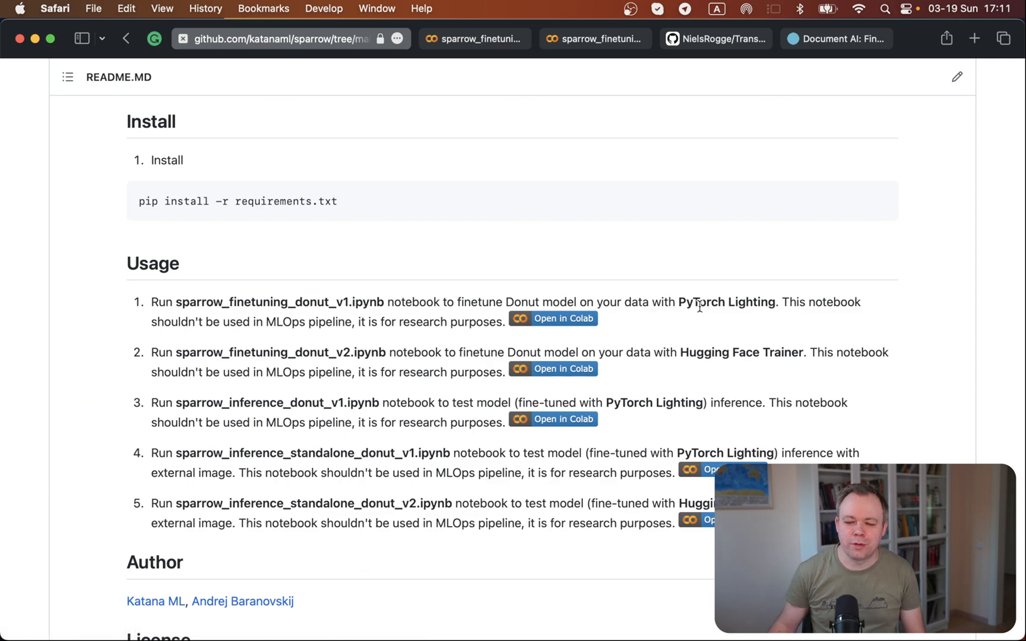
double_click(702, 303)
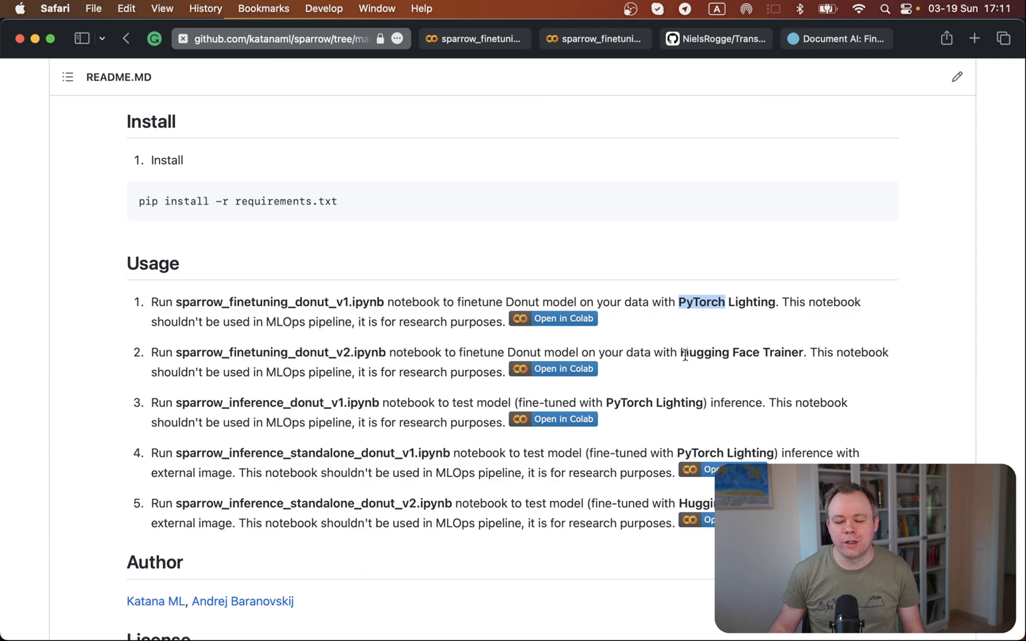
left_click(700, 301)
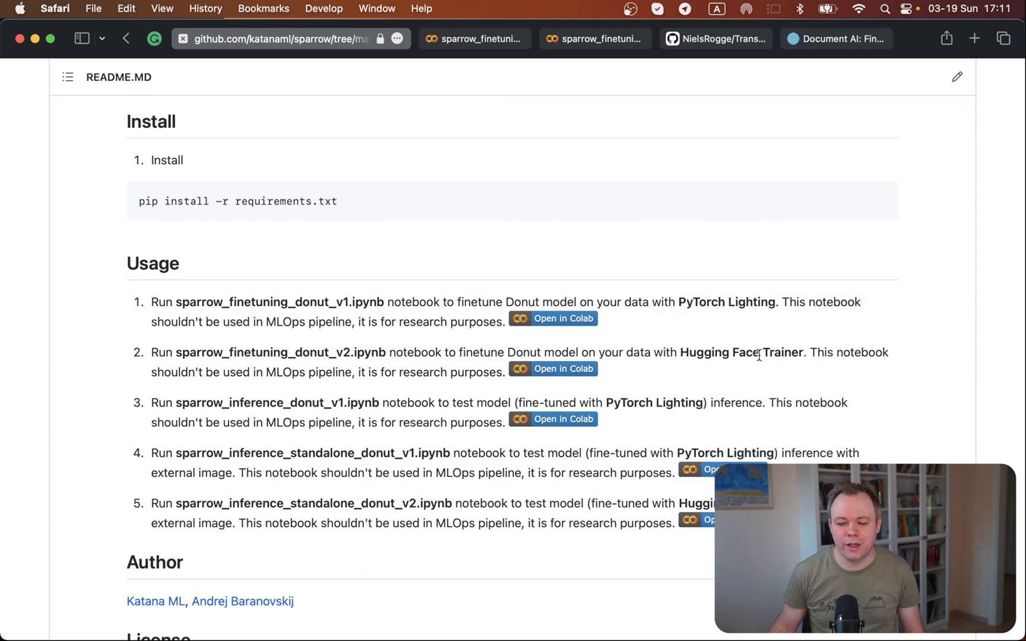
mouse_move(631, 344)
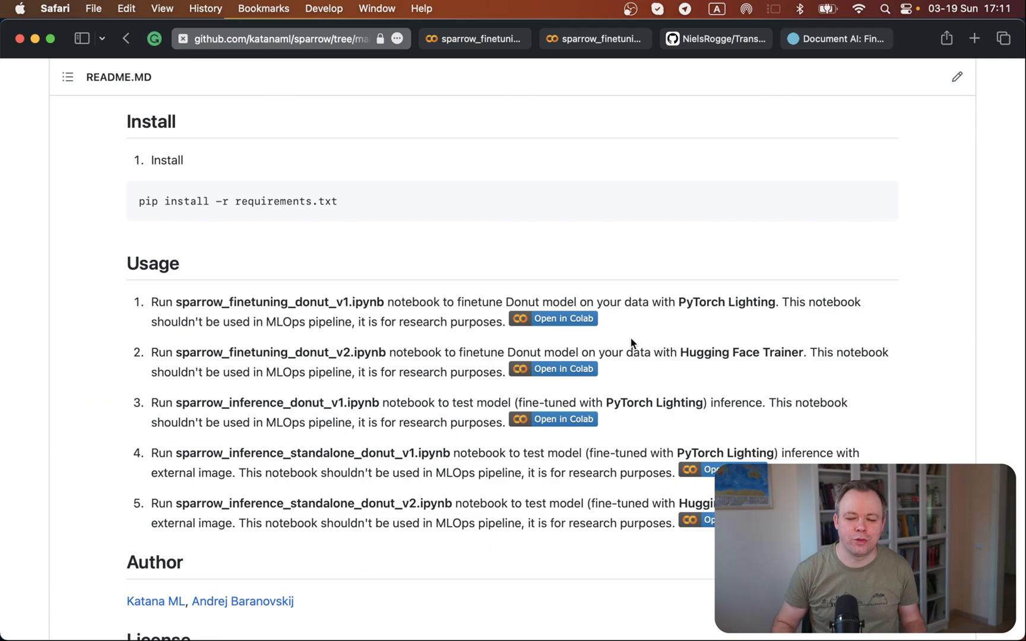
mouse_move(717, 45)
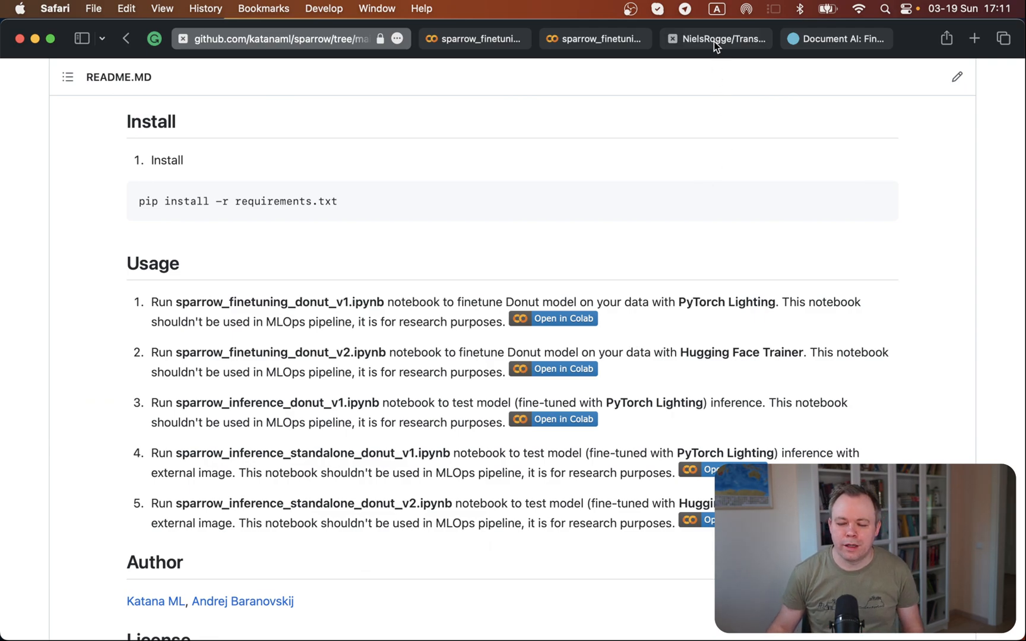
left_click(716, 38)
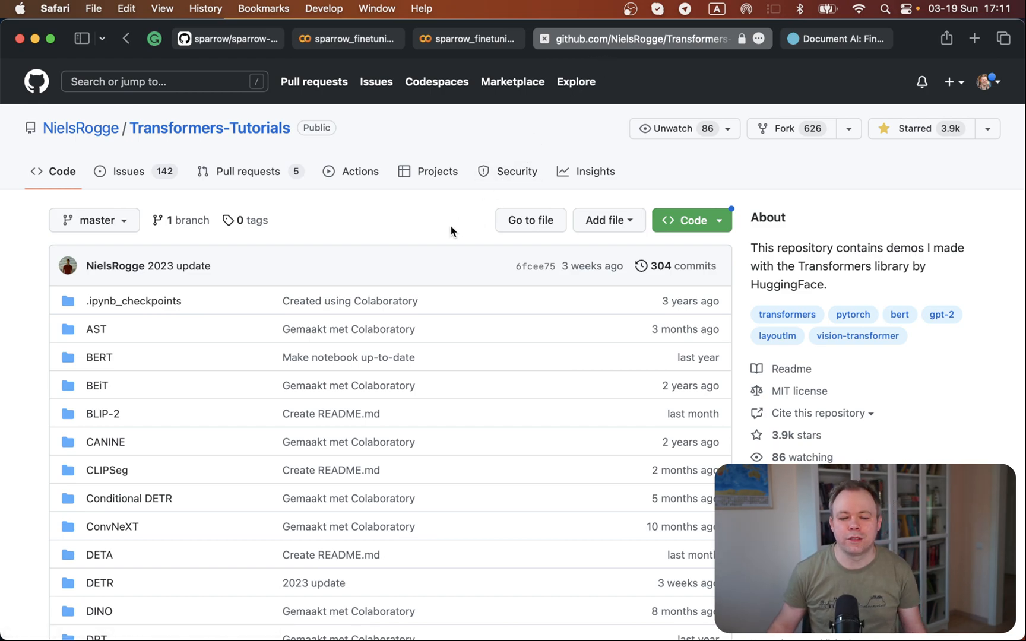
mouse_move(422, 254)
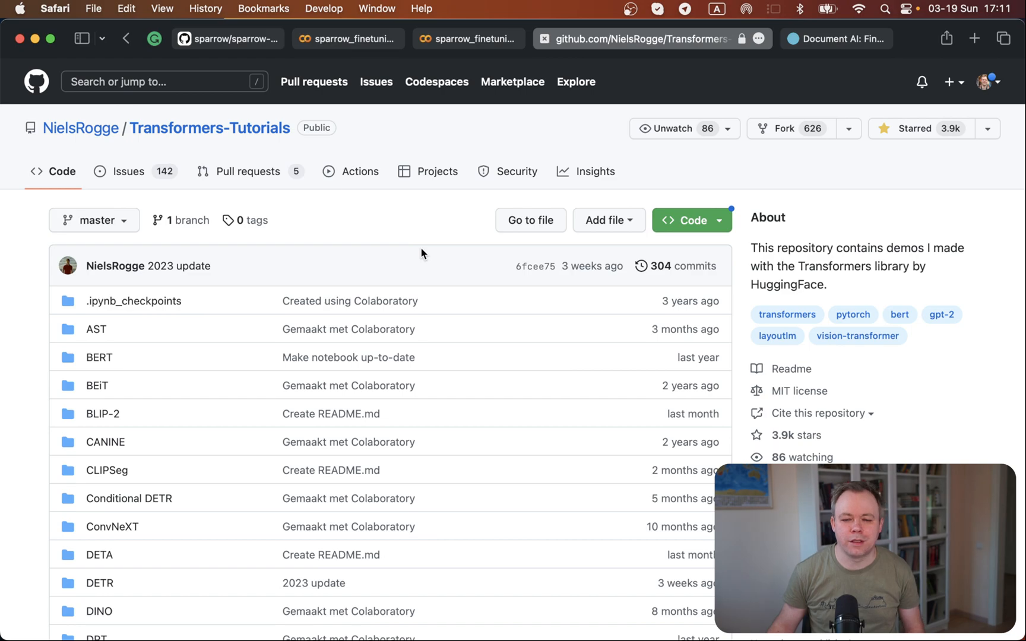
left_click(836, 39)
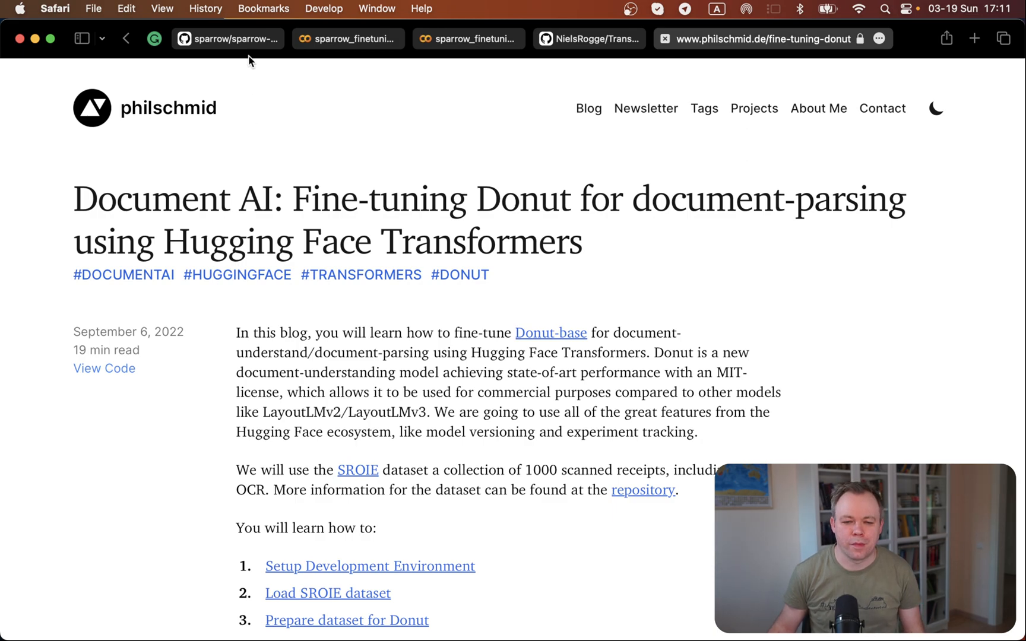
Review the v1 notebook's package installs, Hugging Face login and invoices-donut-data-v1 download output.
left_click(228, 38)
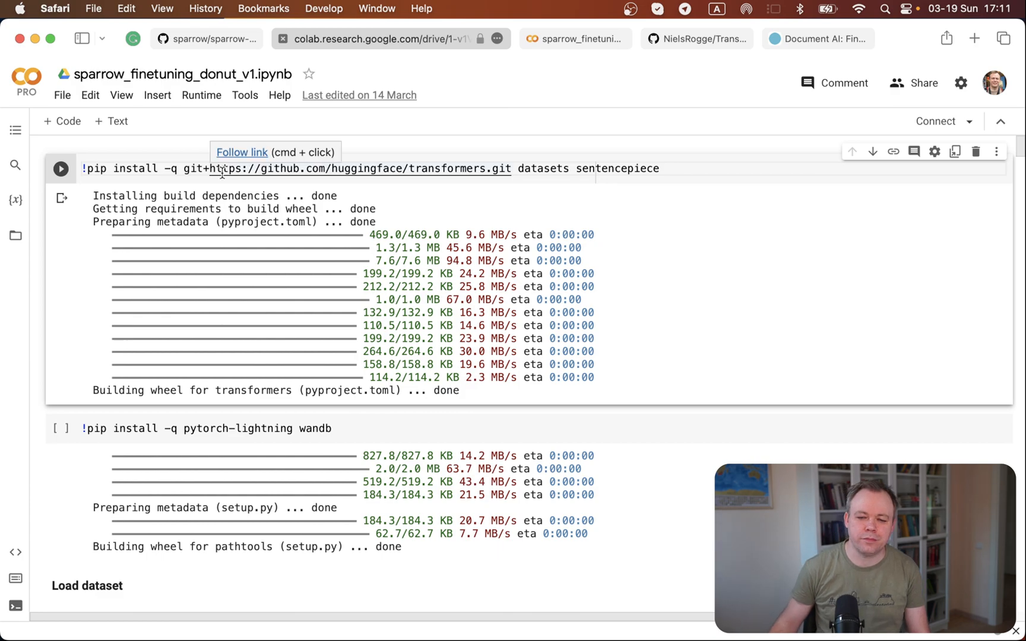
scroll("down", 3)
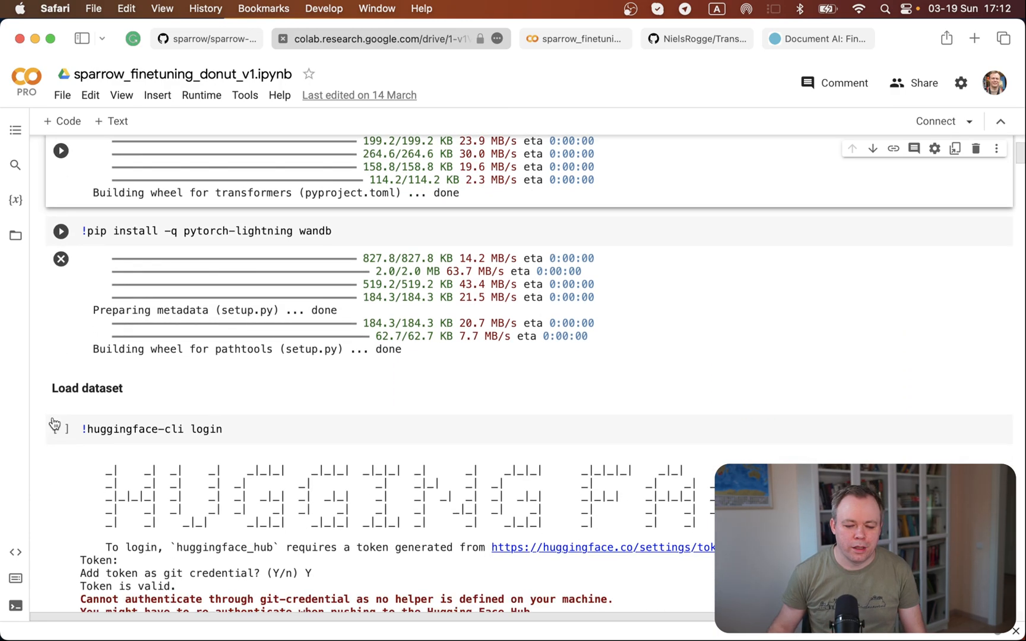
scroll("down", 3)
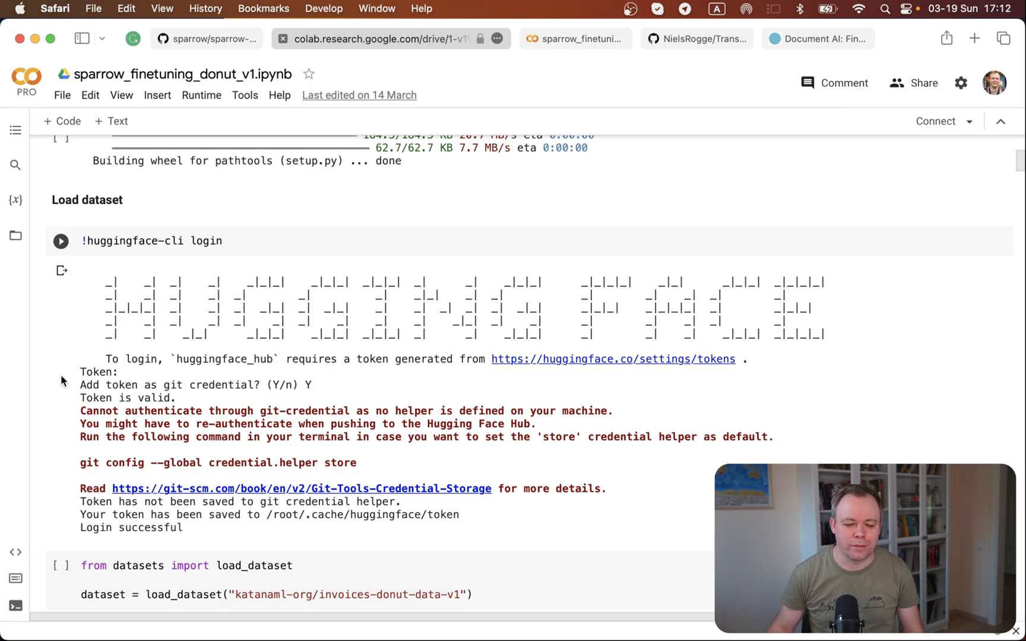
left_click(60, 317)
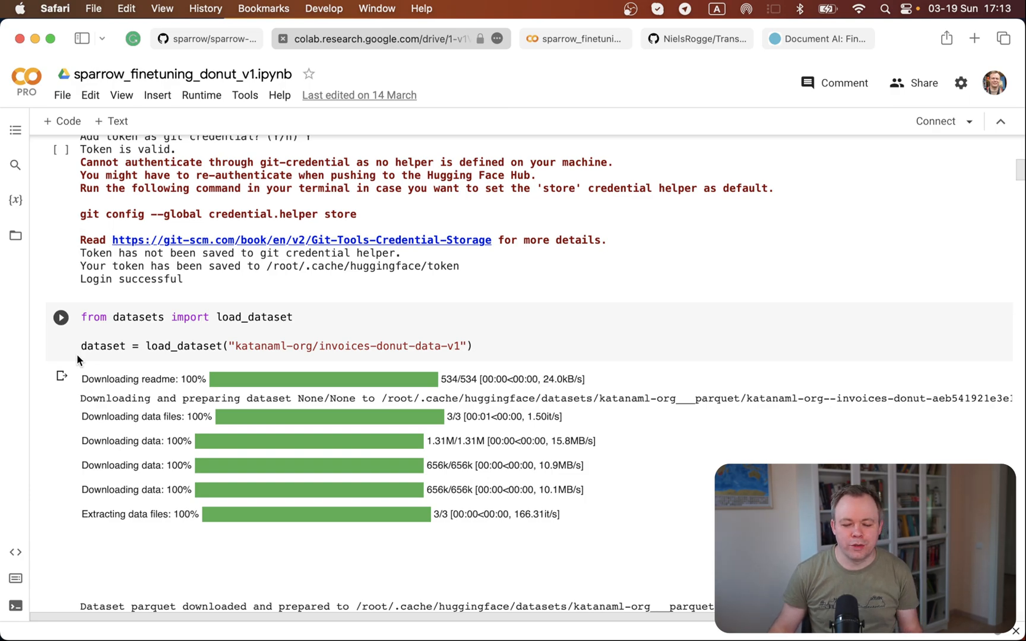
scroll("down", 3)
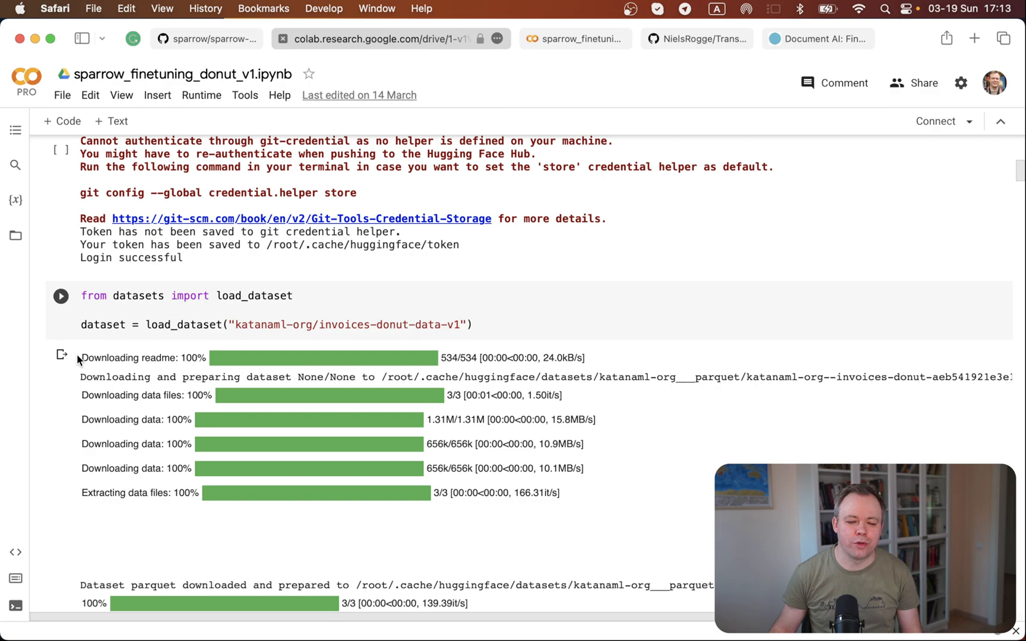
scroll("down", 3)
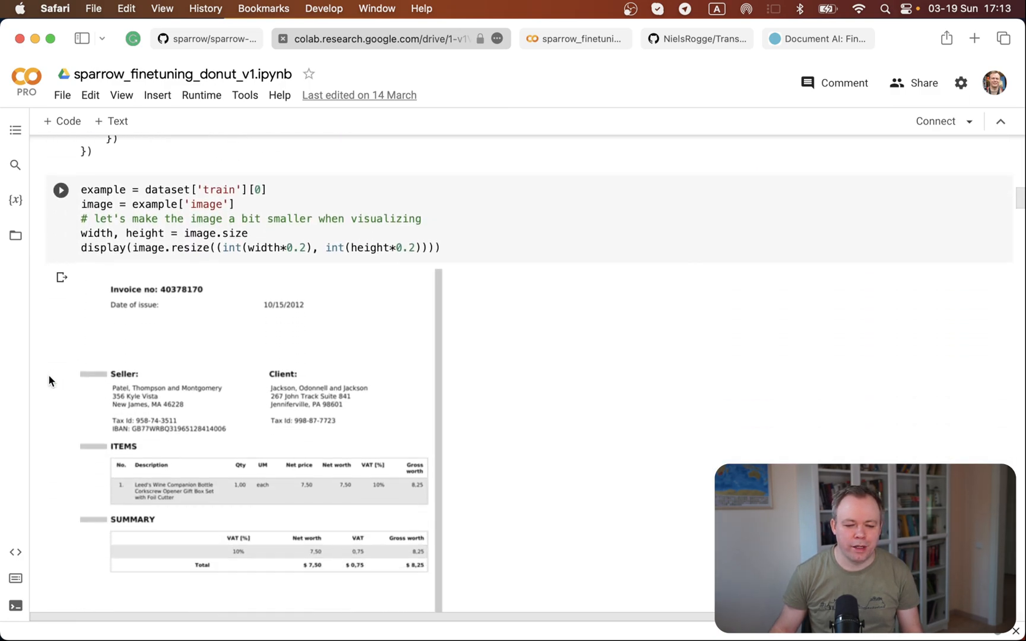
scroll("down", 3)
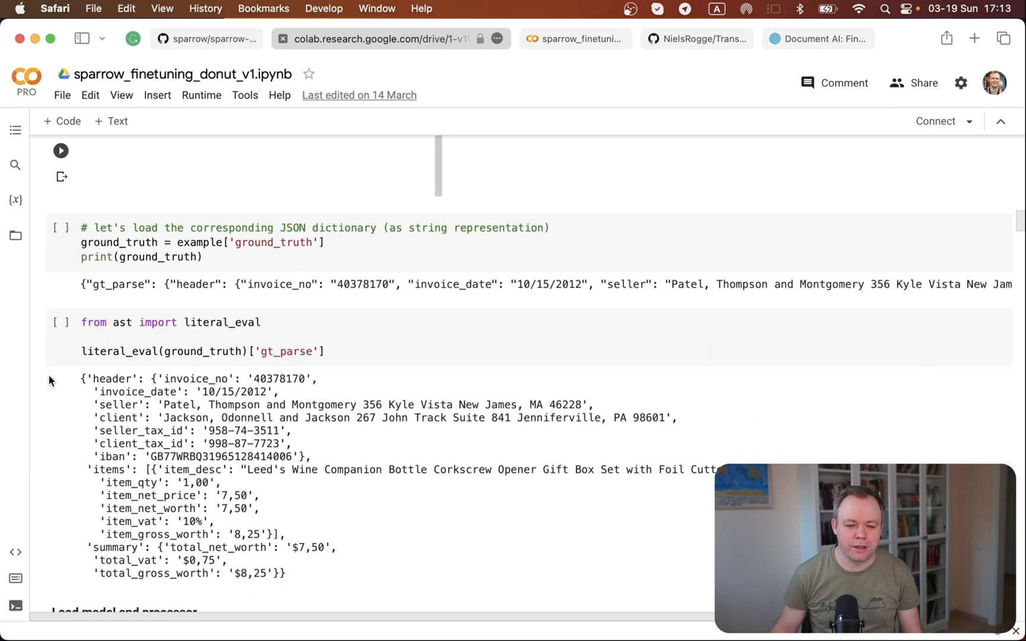
scroll("down", 3)
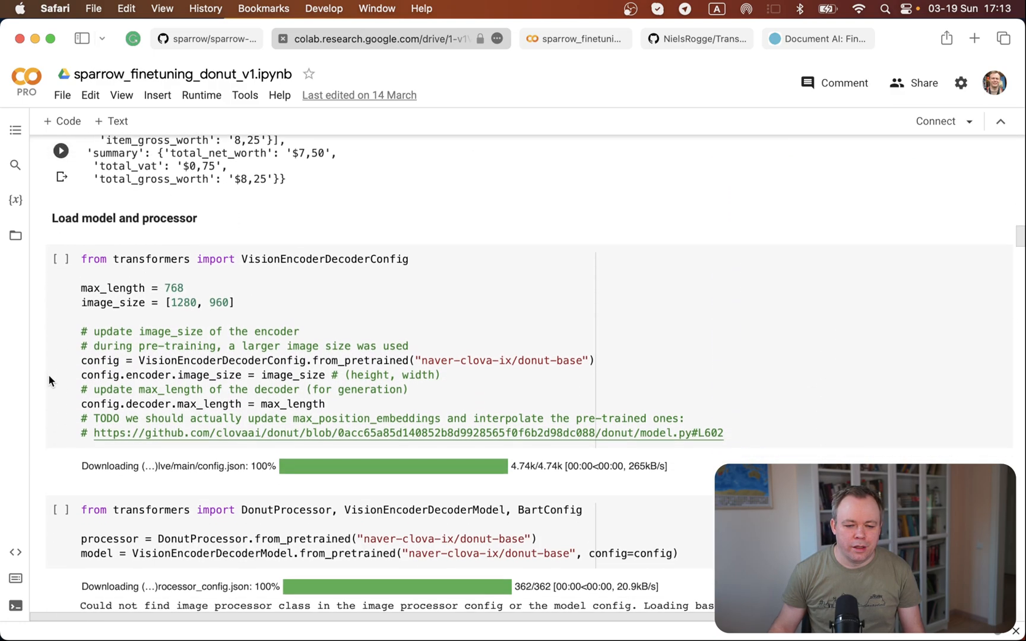
scroll("down", 3)
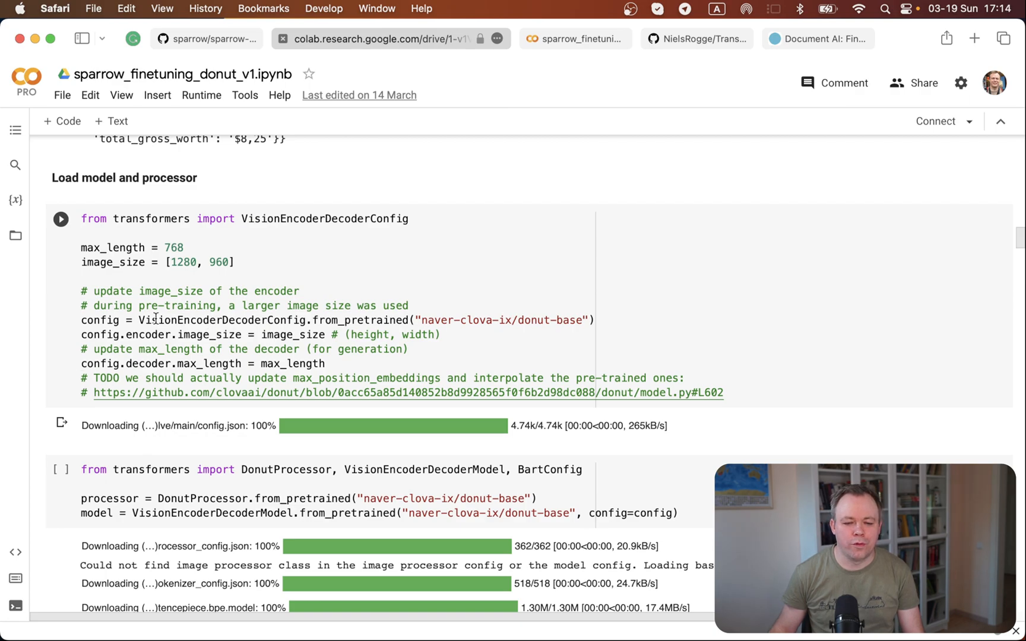
mouse_move(137, 320)
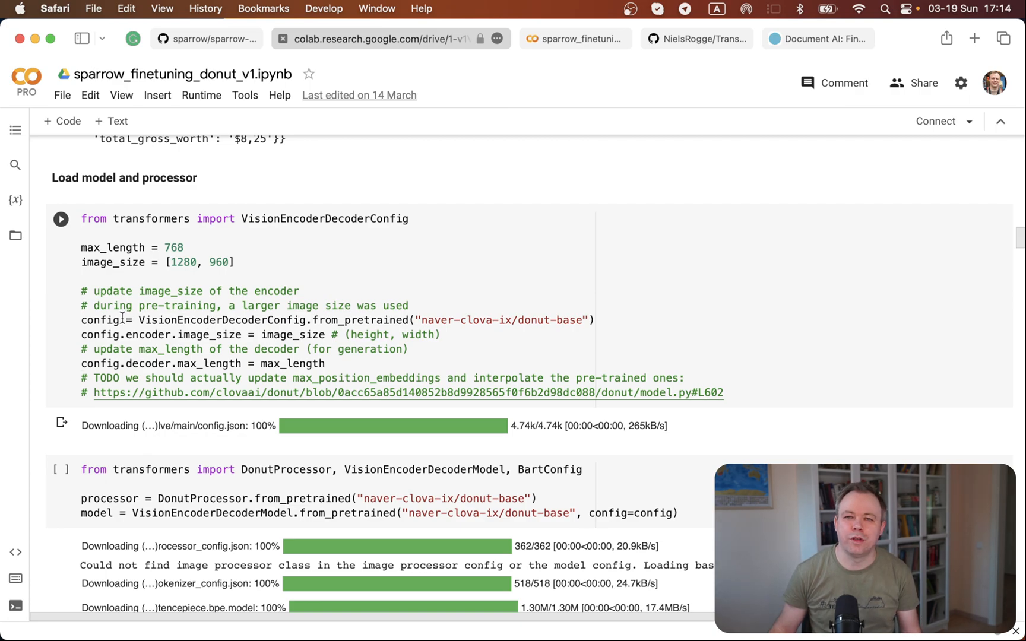
scroll("down", 3)
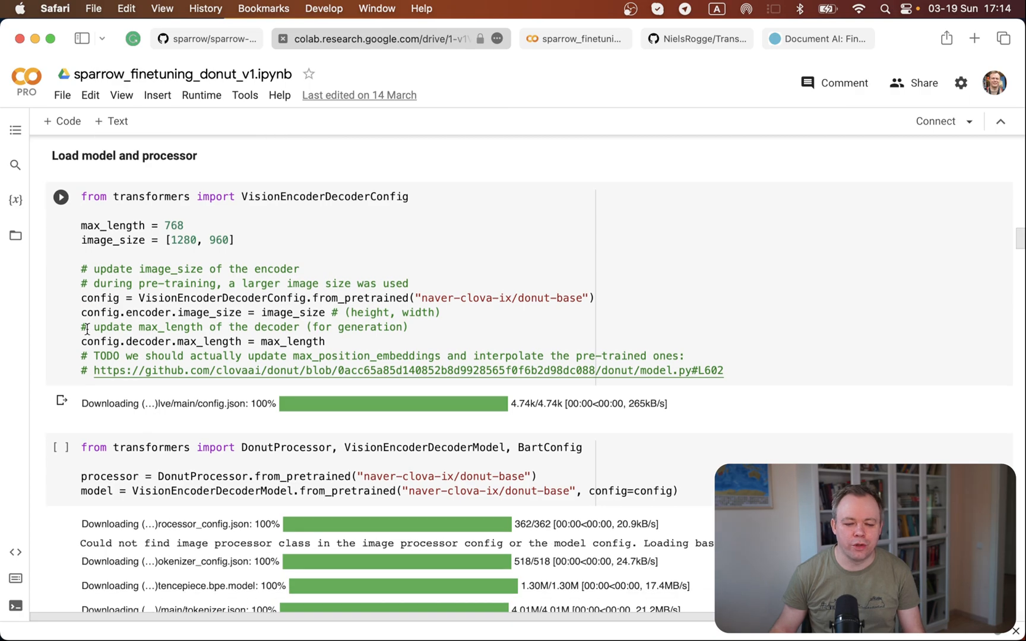
scroll("down", 3)
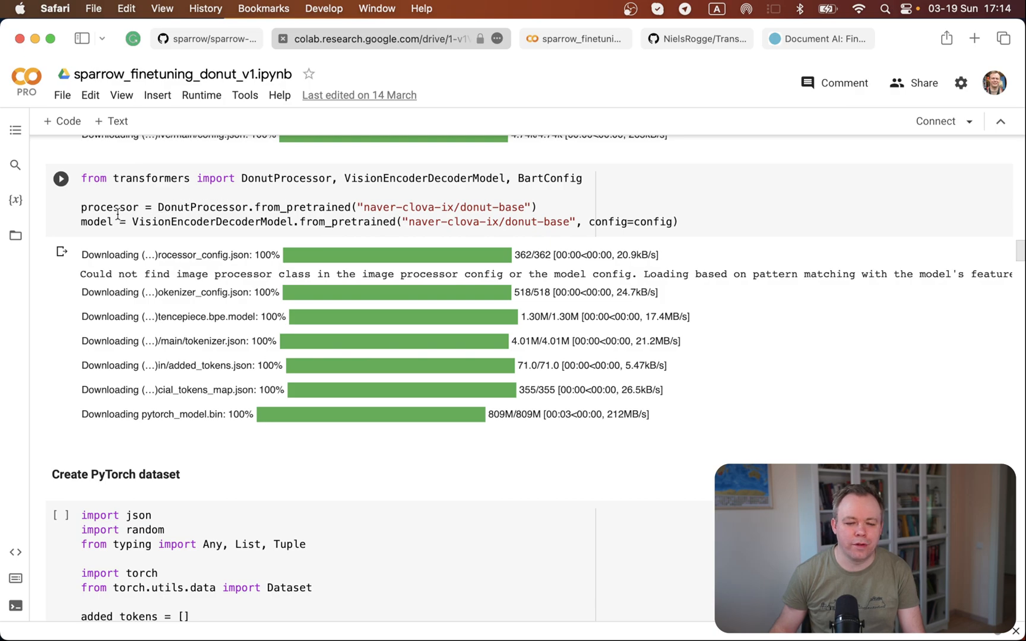
scroll("down", 3)
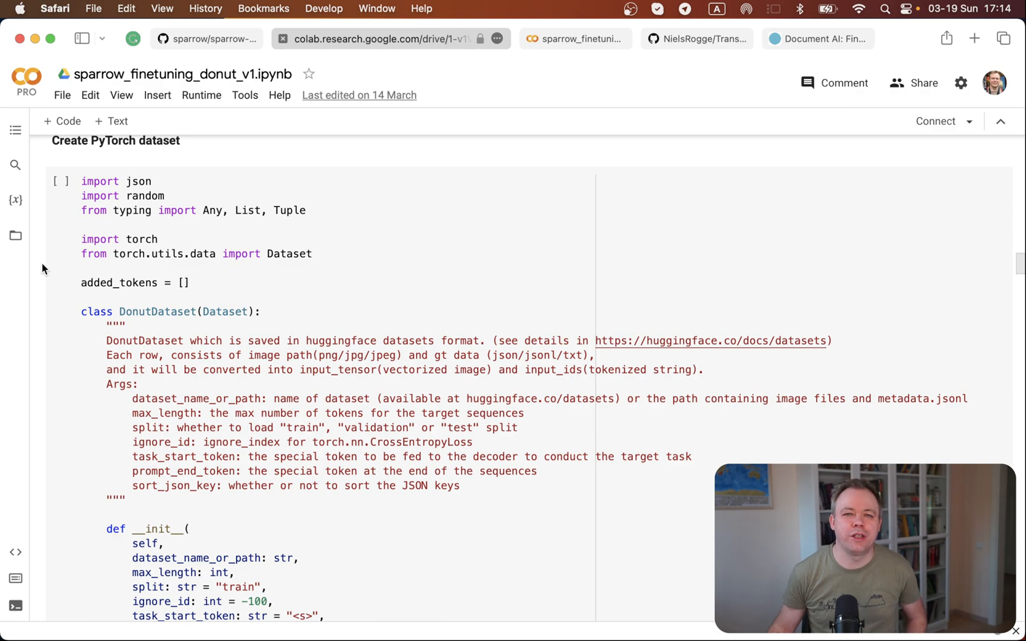
scroll("down", 3)
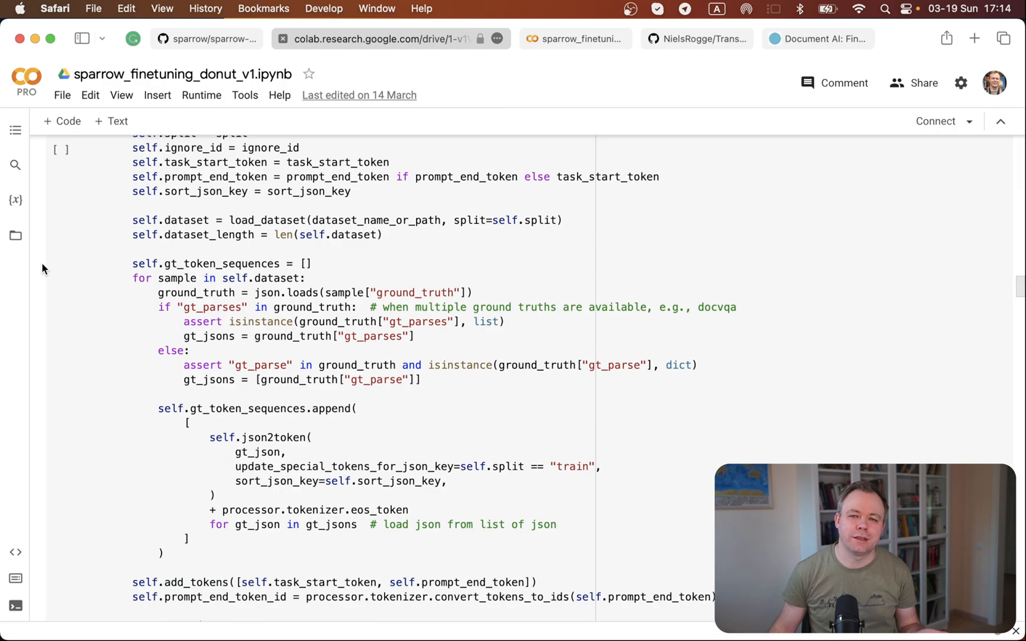
scroll("down", 3)
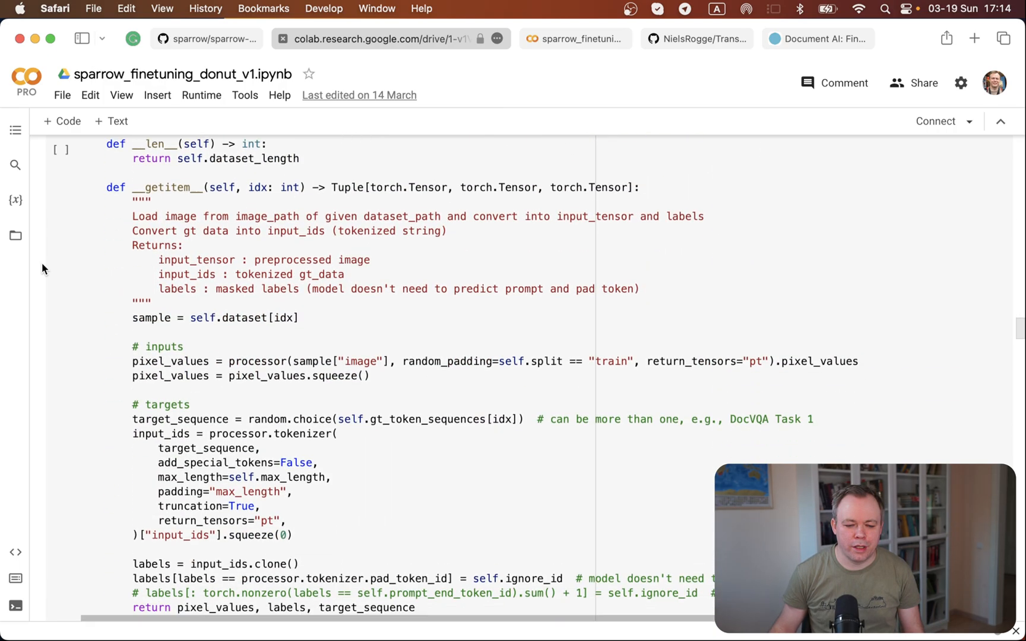
scroll("down", 3)
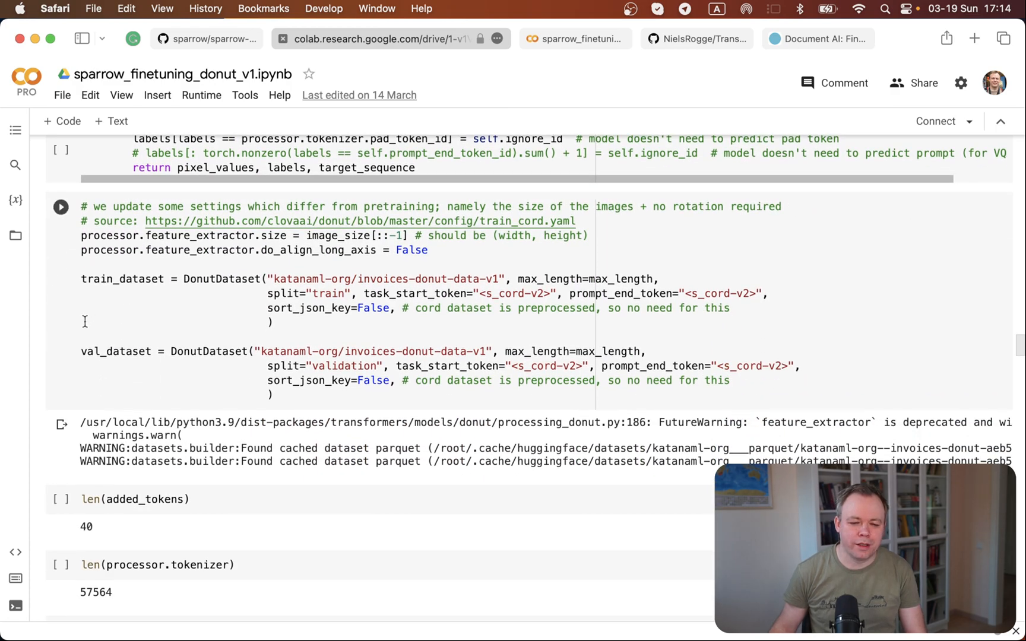
scroll("down", 3)
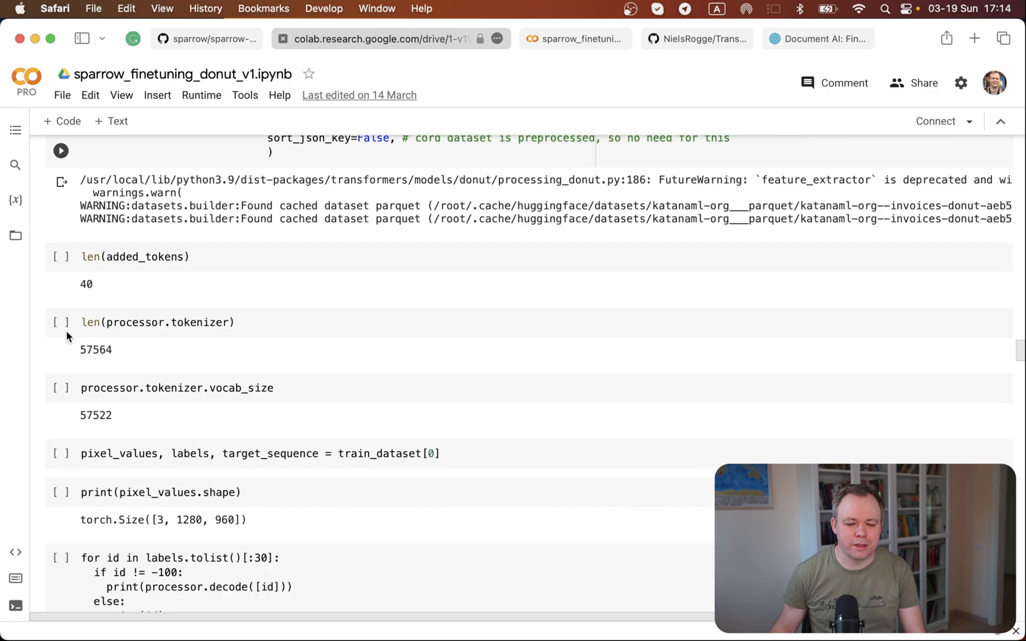
scroll("down", 3)
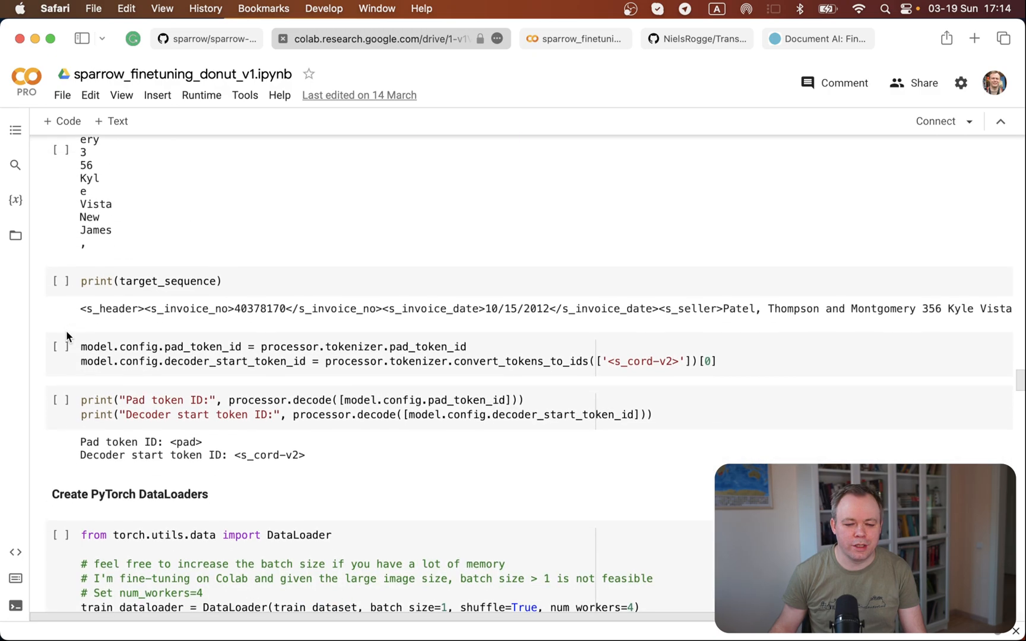
scroll("down", 3)
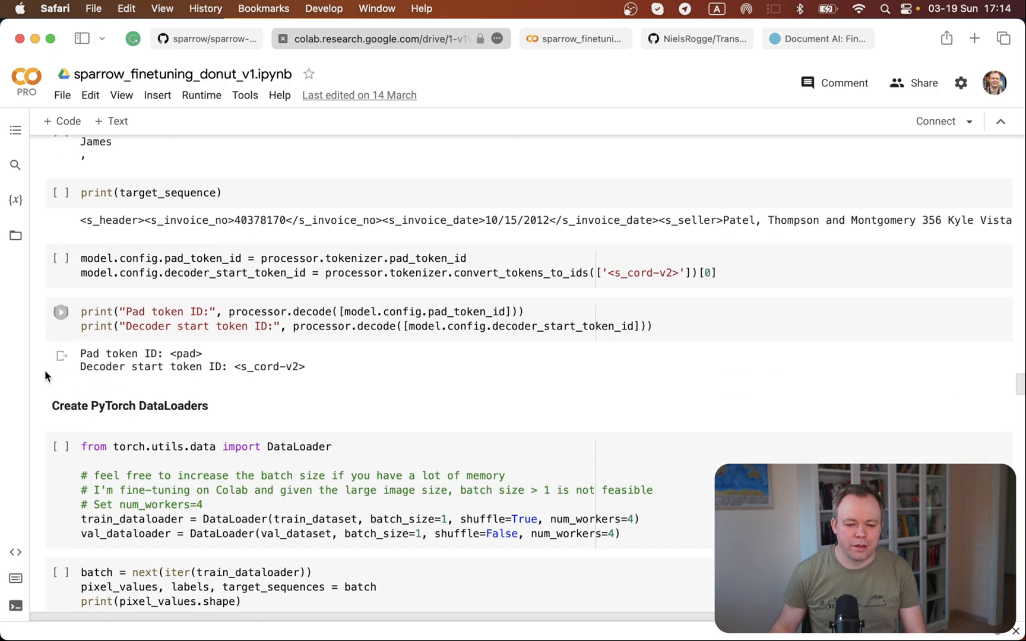
scroll("down", 3)
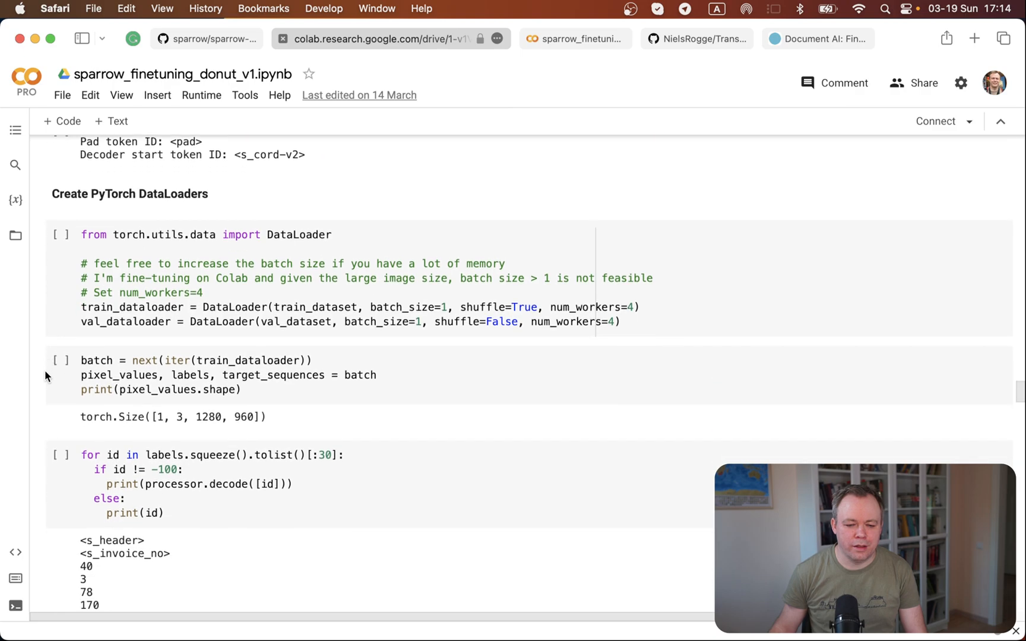
scroll("down", 3)
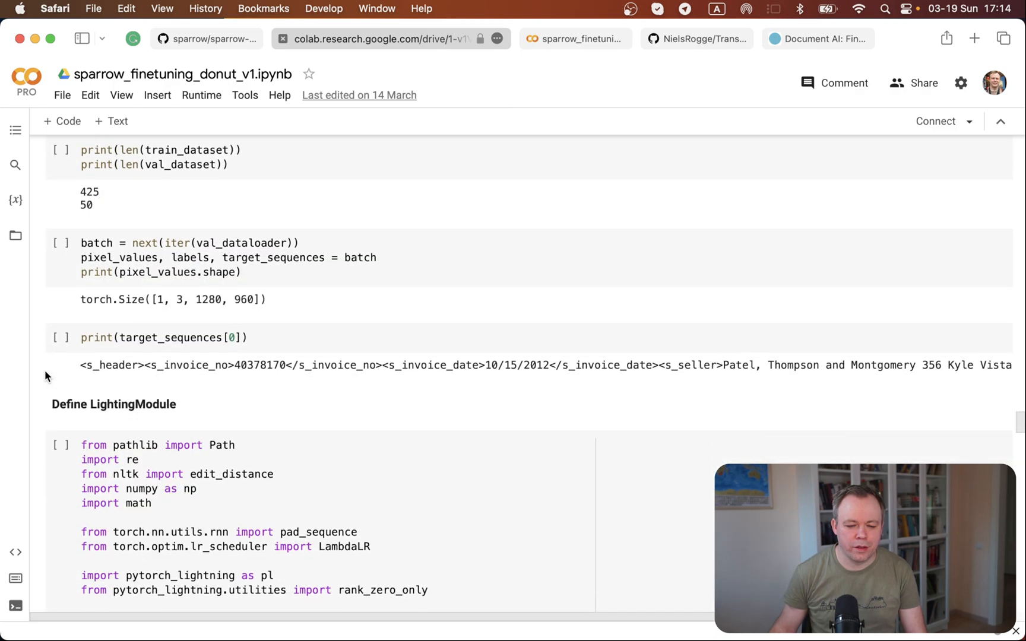
scroll("down", 3)
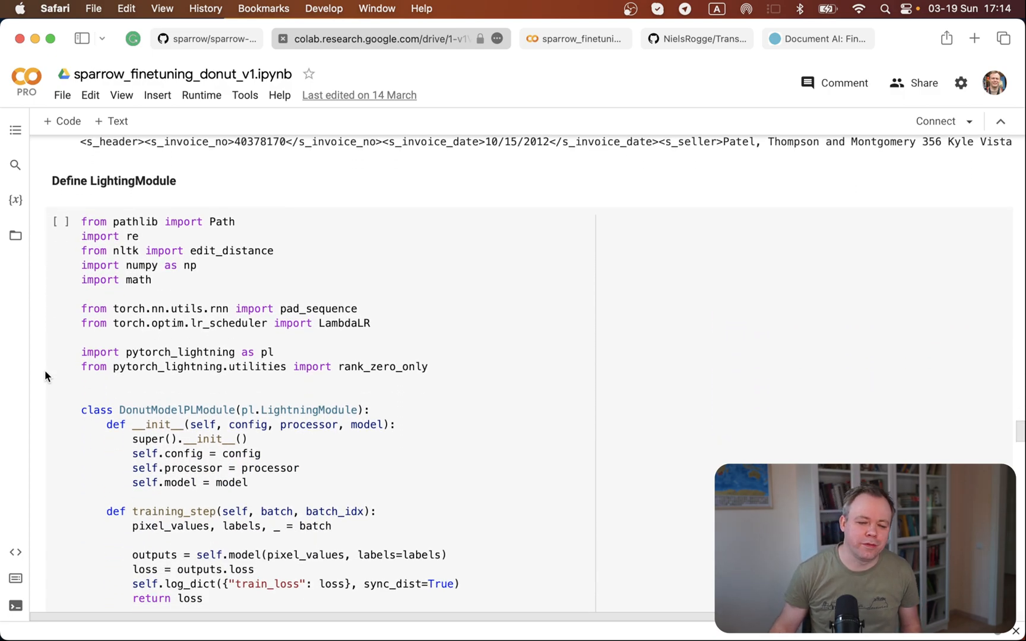
scroll("down", 3)
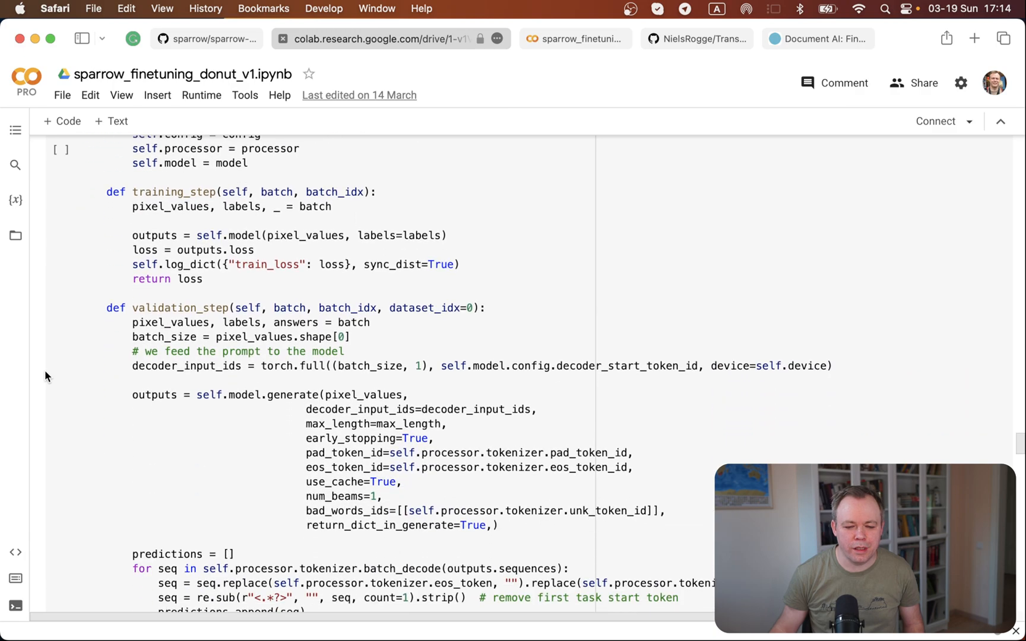
scroll("down", 3)
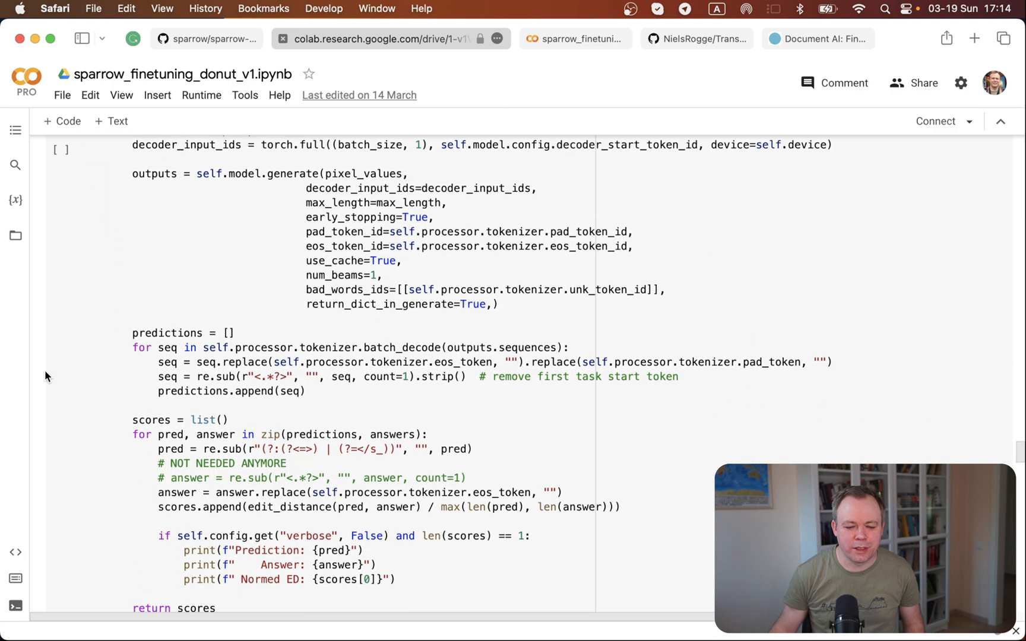
scroll("down", 3)
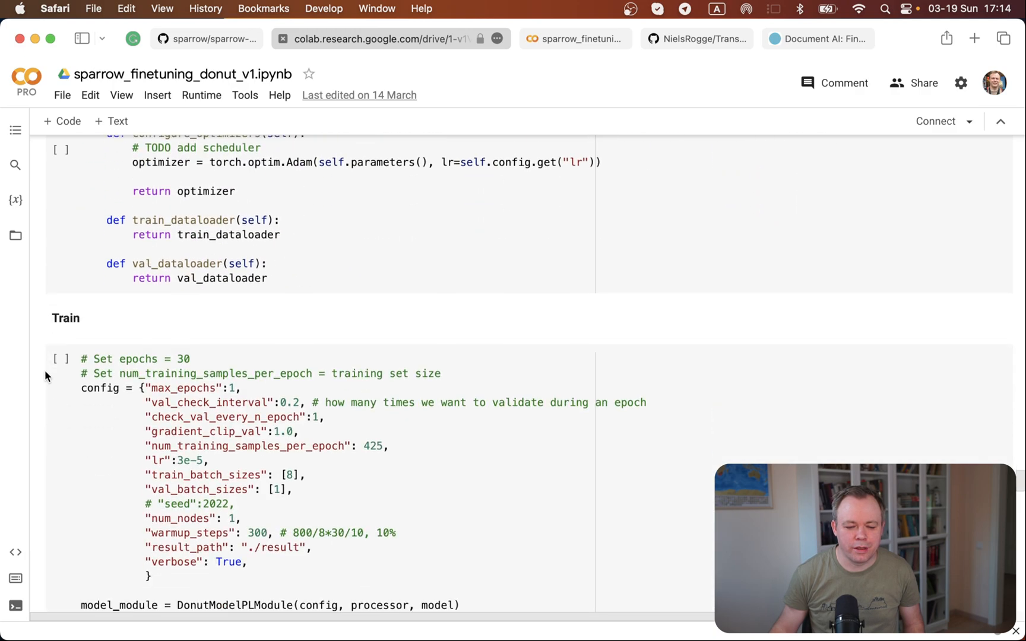
scroll("down", 3)
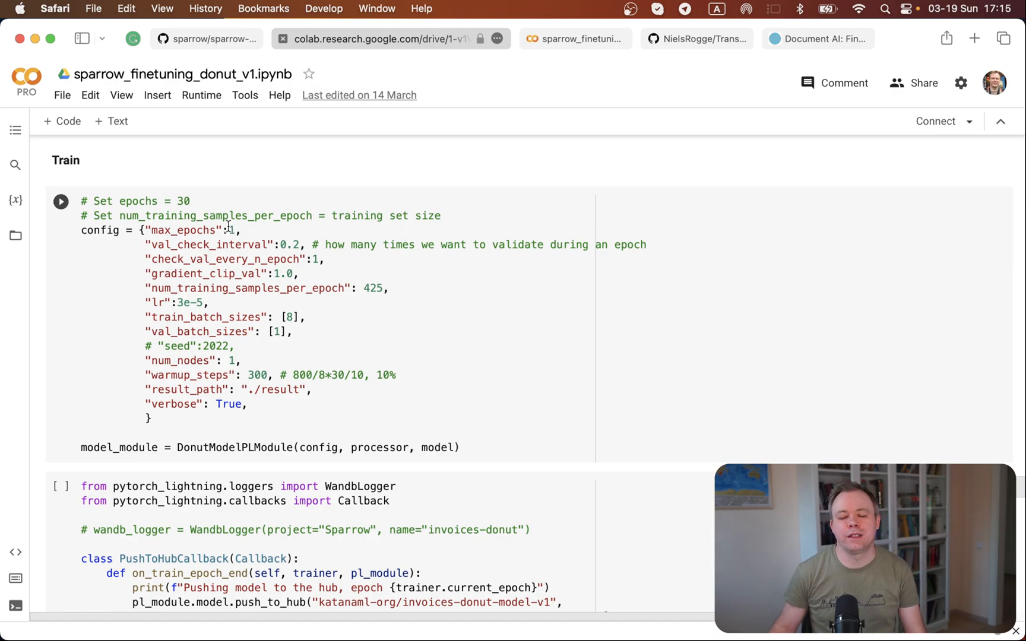
left_click(262, 230)
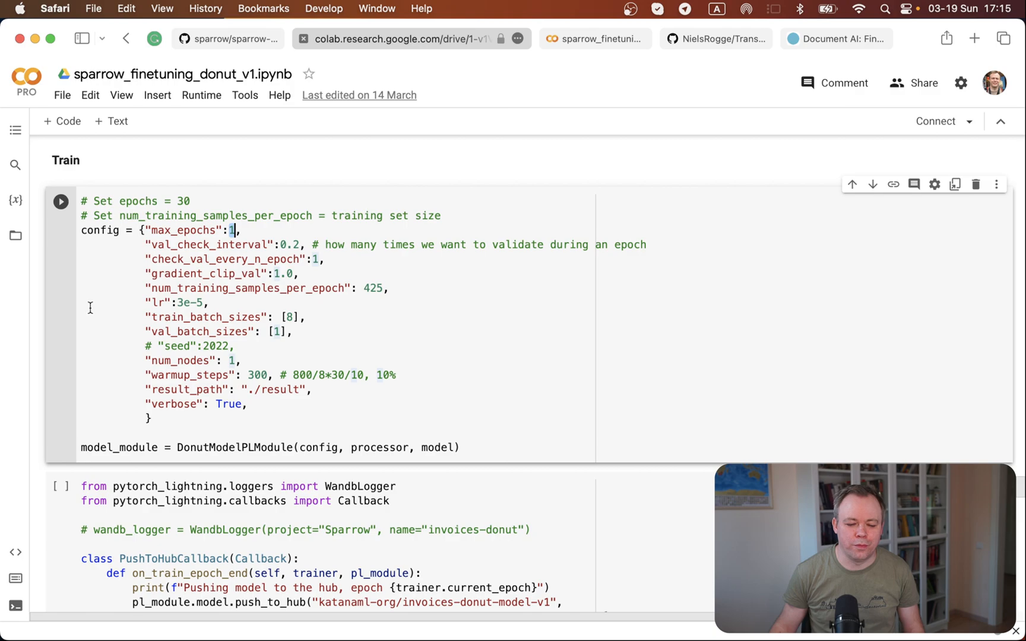
scroll("down", 3)
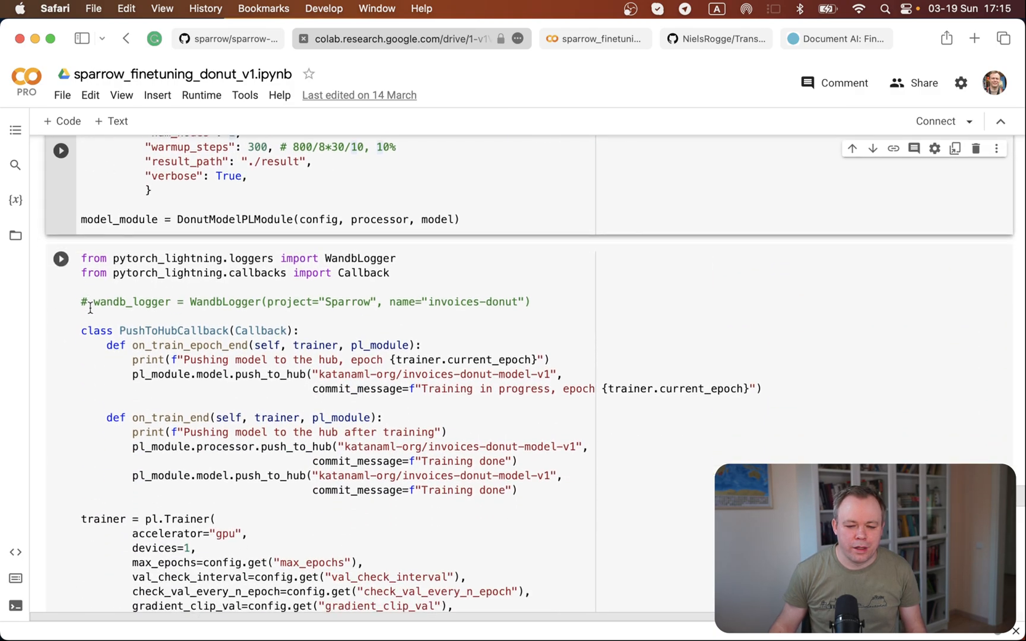
scroll("down", 3)
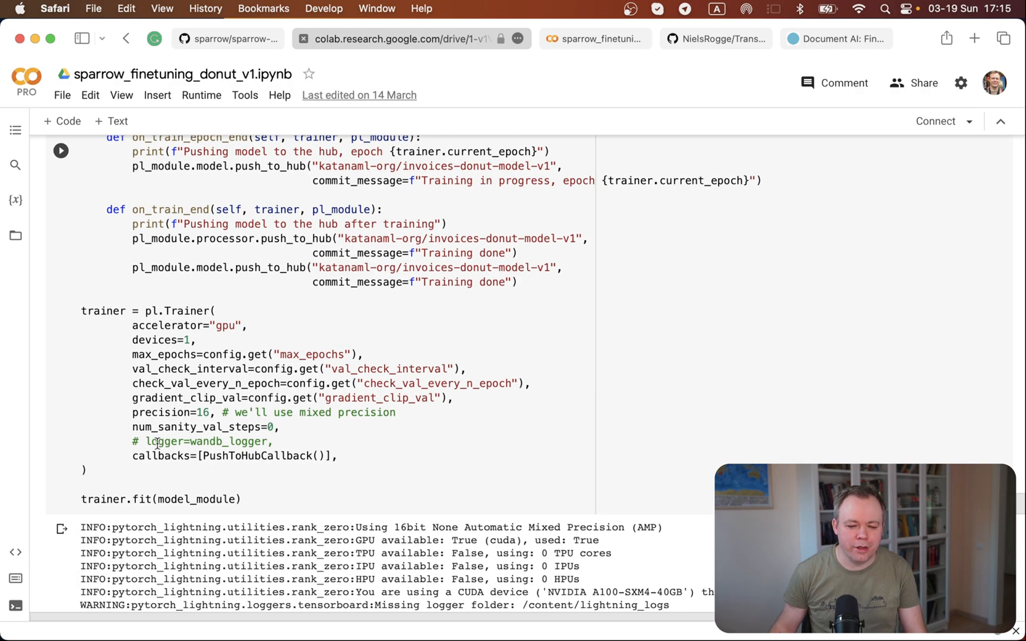
scroll("down", 3)
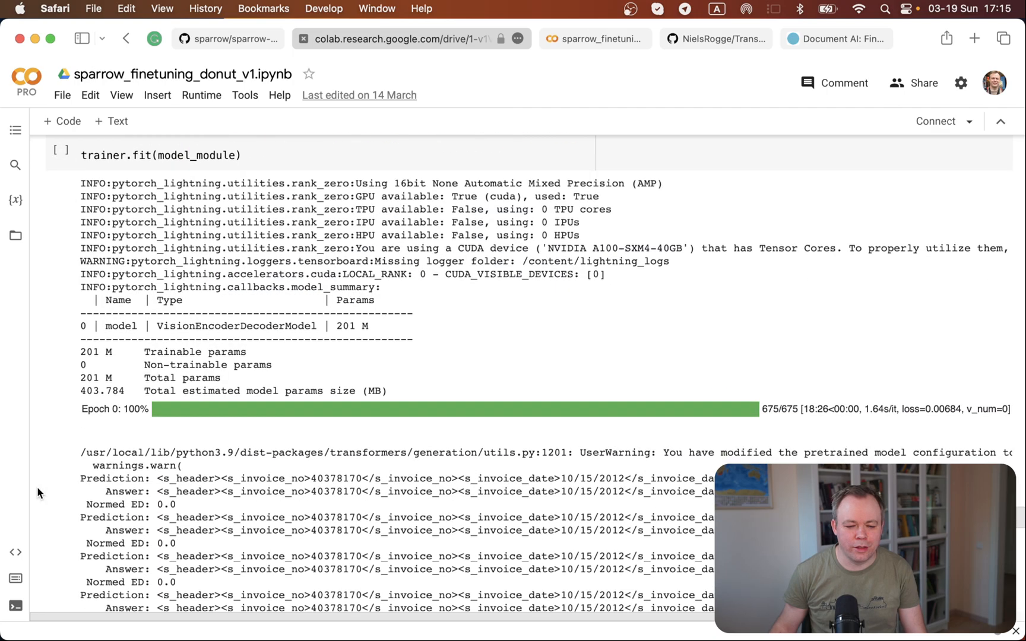
scroll("down", 3)
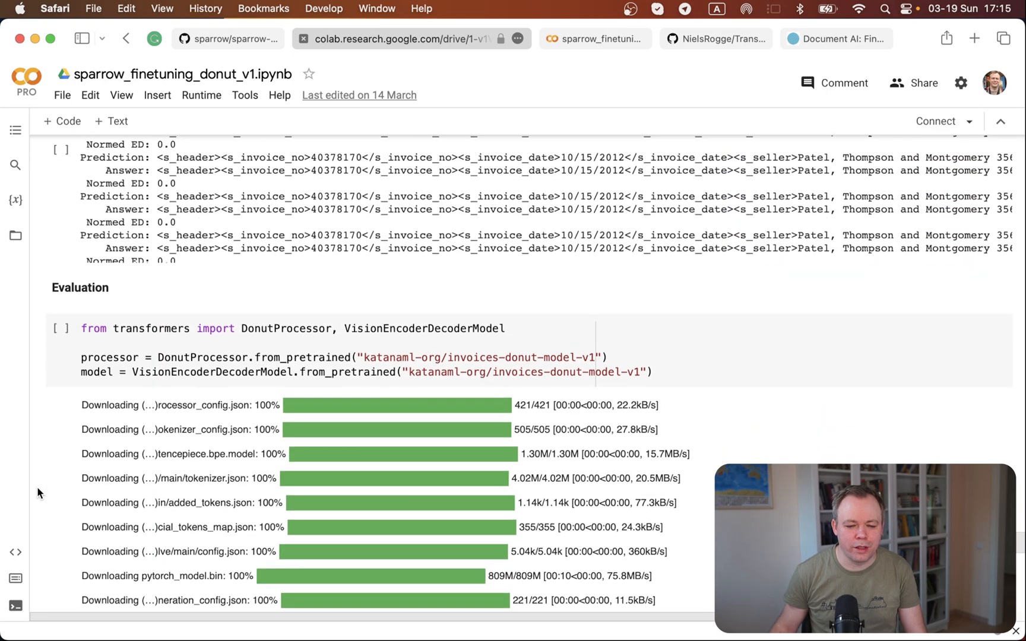
scroll("down", 3)
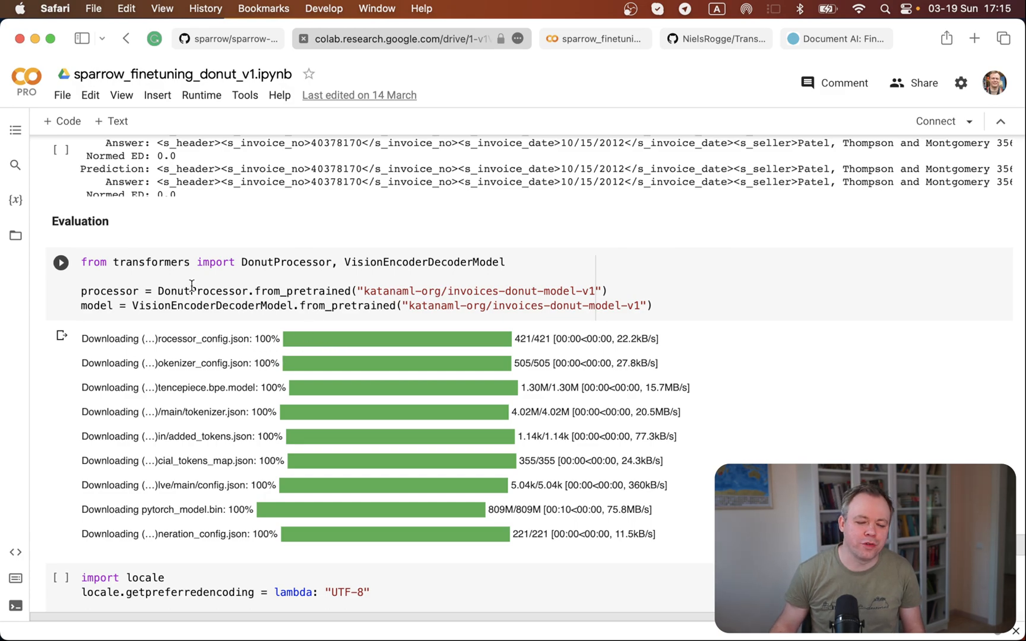
scroll("down", 3)
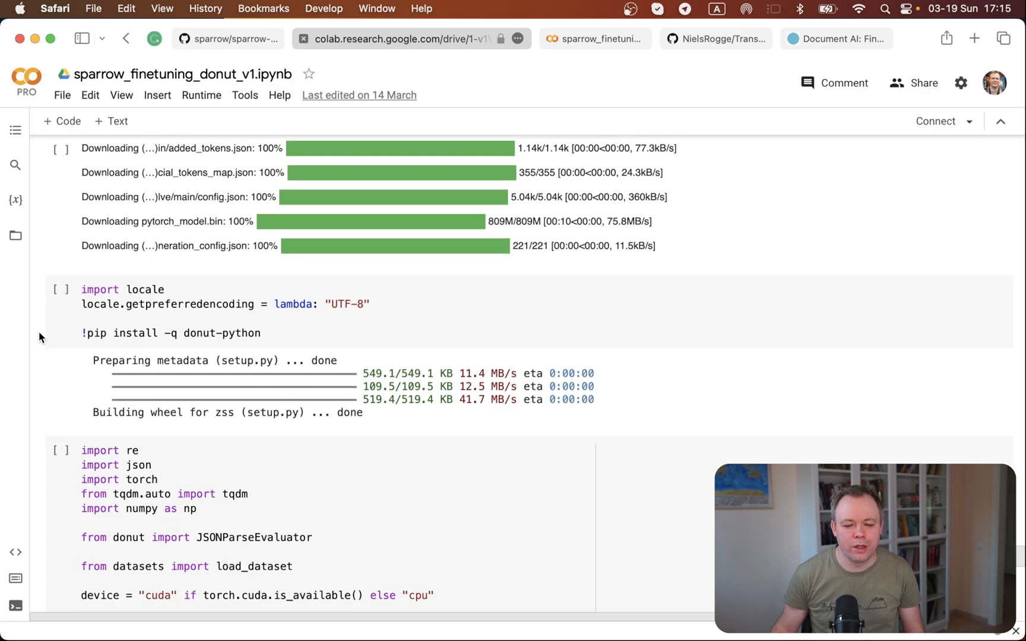
scroll("down", 3)
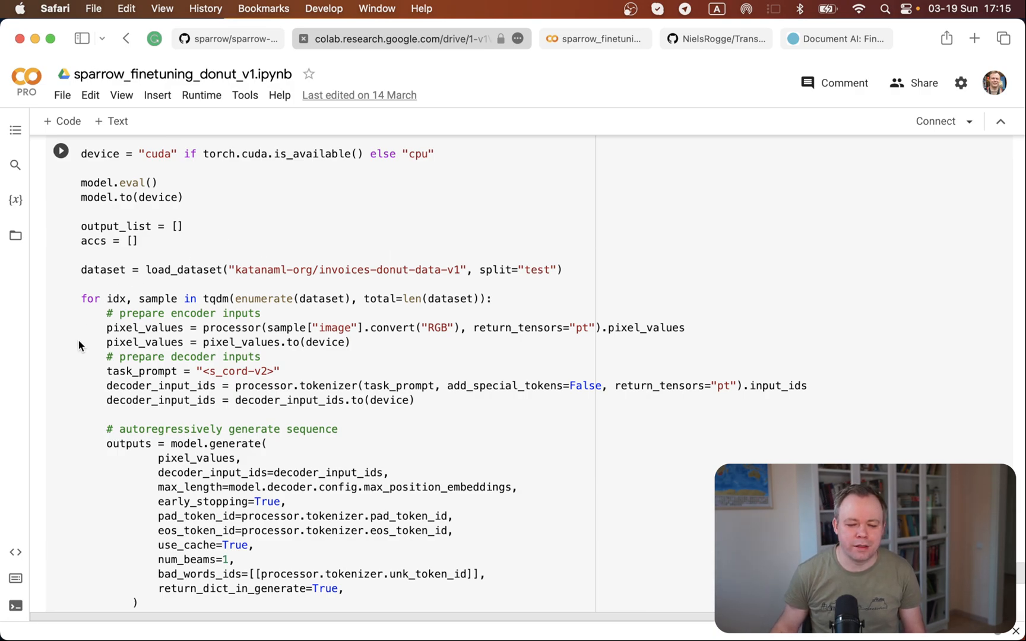
scroll("down", 3)
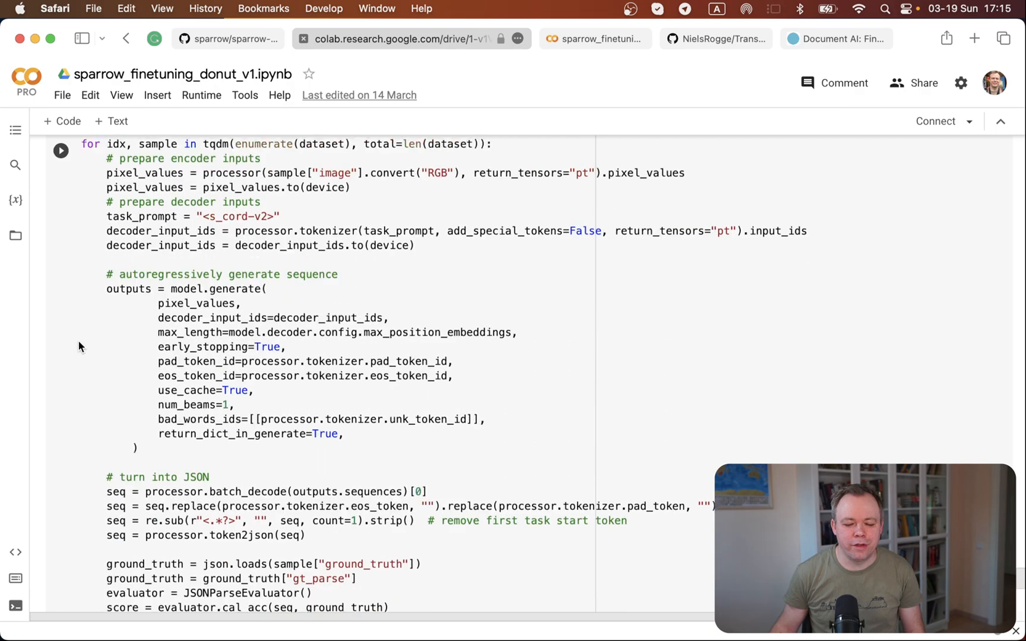
scroll("down", 3)
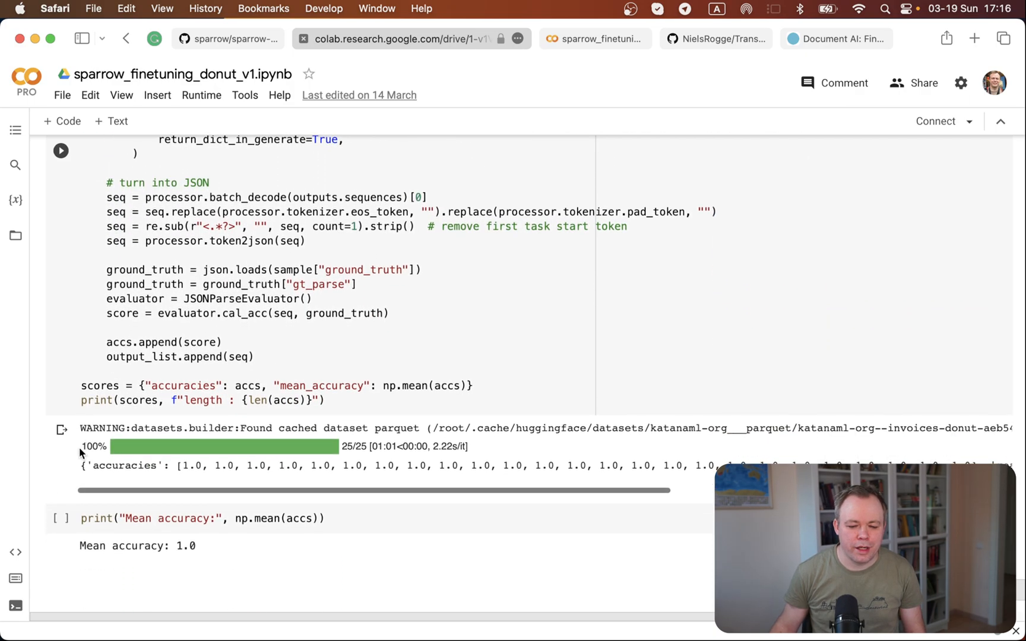
scroll("down", 3)
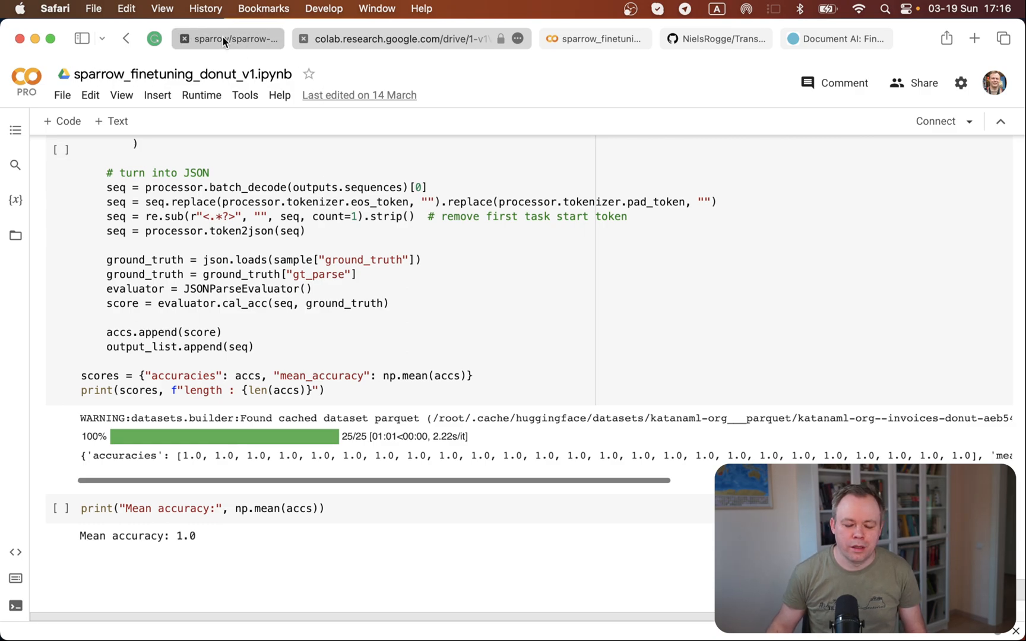
Return to the sparrow GitHub README listing the five Donut notebooks.
left_click(229, 38)
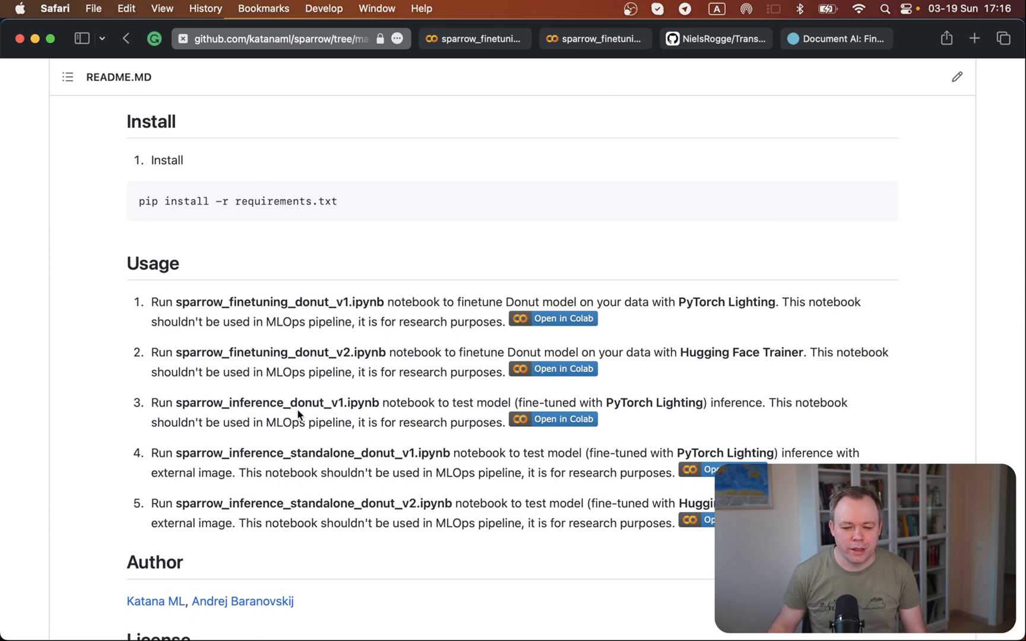
mouse_move(339, 404)
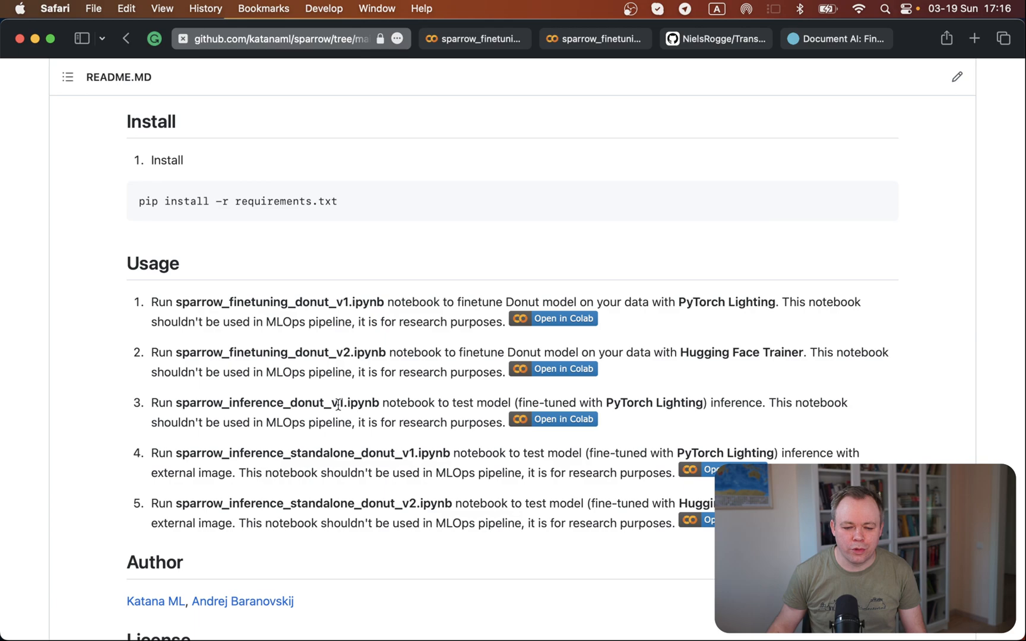
mouse_move(299, 454)
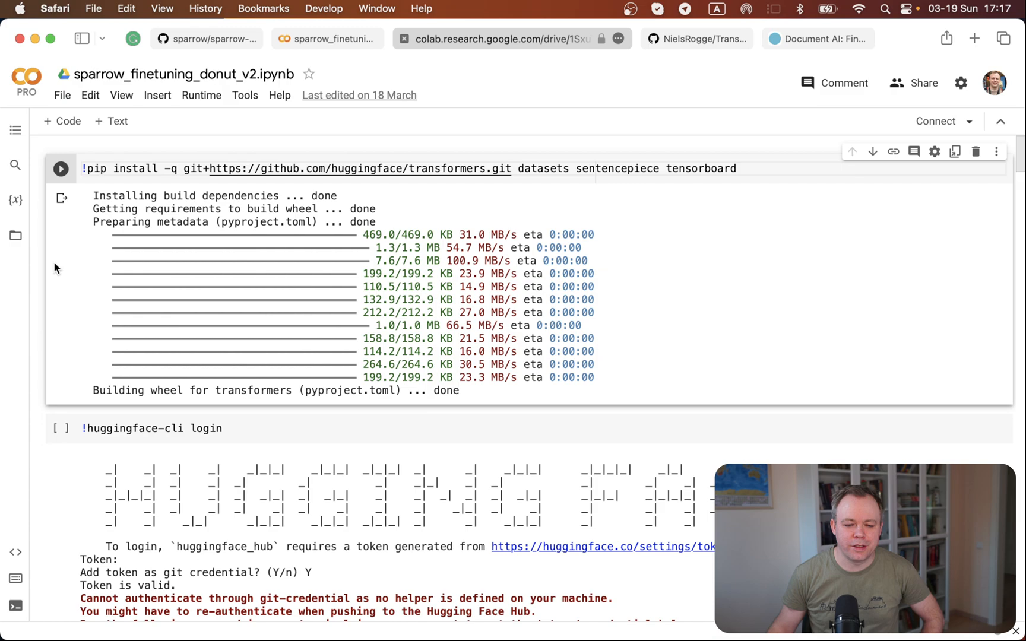
Scroll the v2 notebook through donut-base loading and Seq2SeqTrainingArguments for invoices-donut-model-v2.
scroll("down", 3)
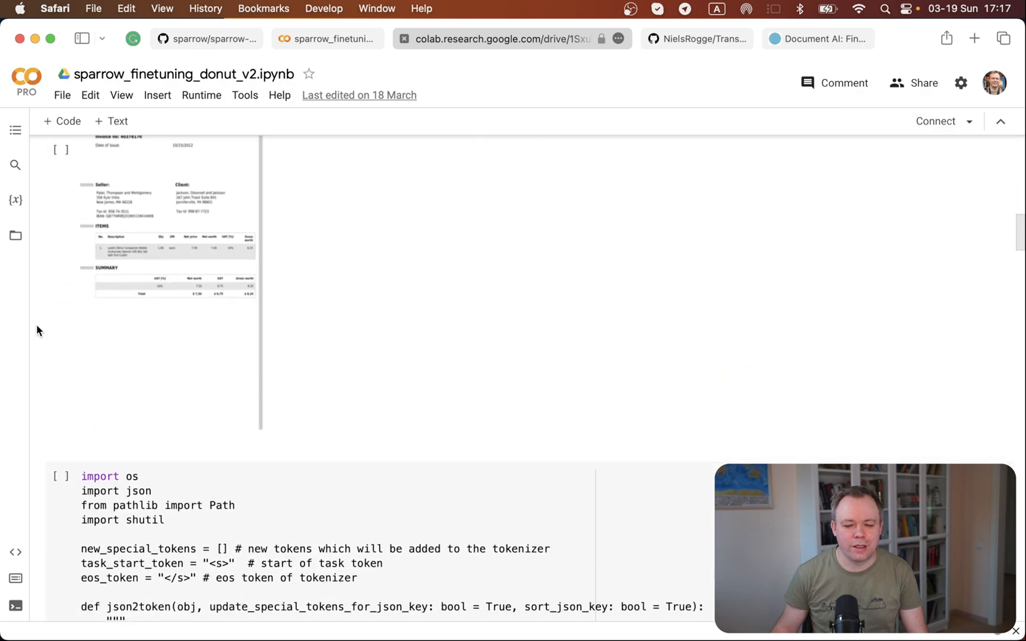
scroll("down", 3)
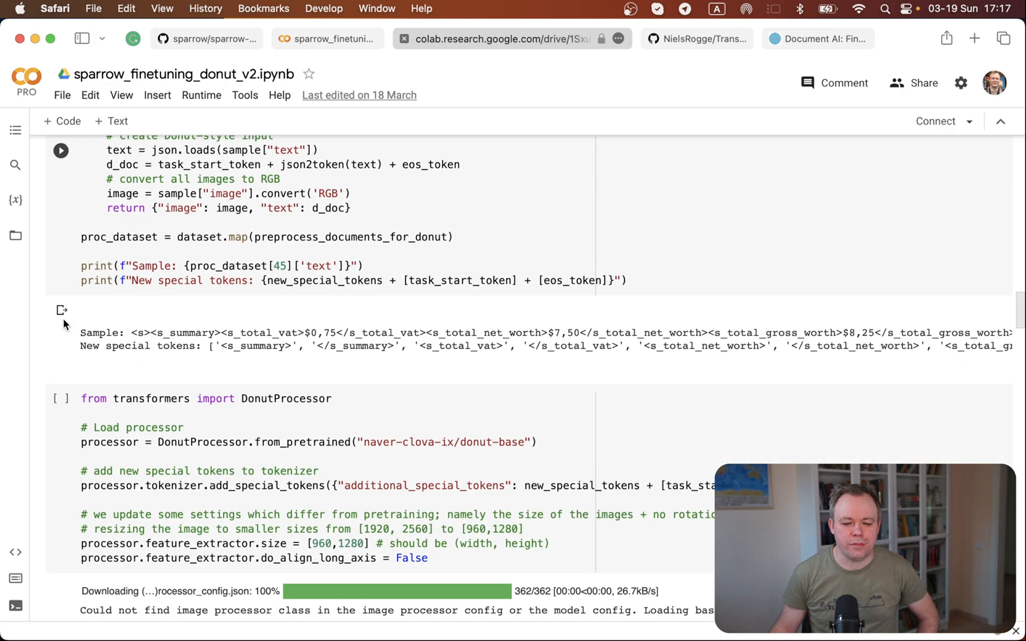
scroll("down", 3)
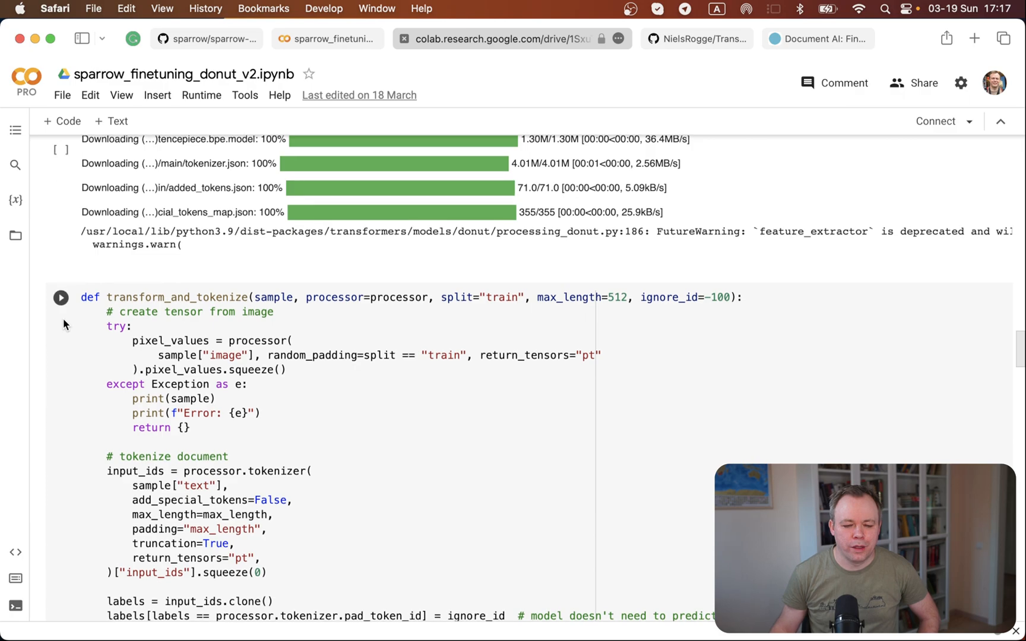
scroll("down", 3)
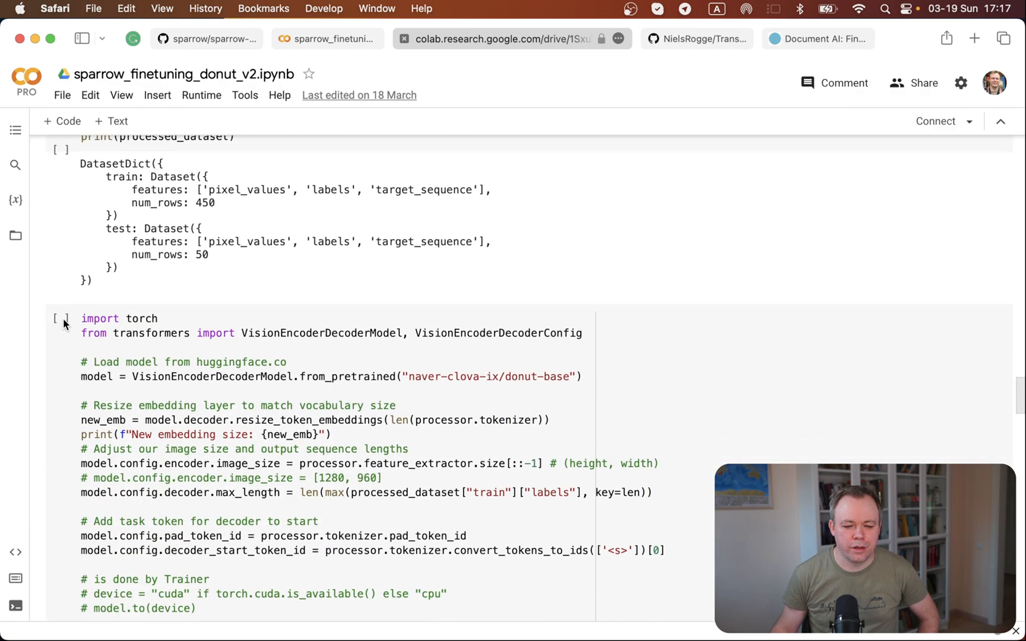
left_click(61, 323)
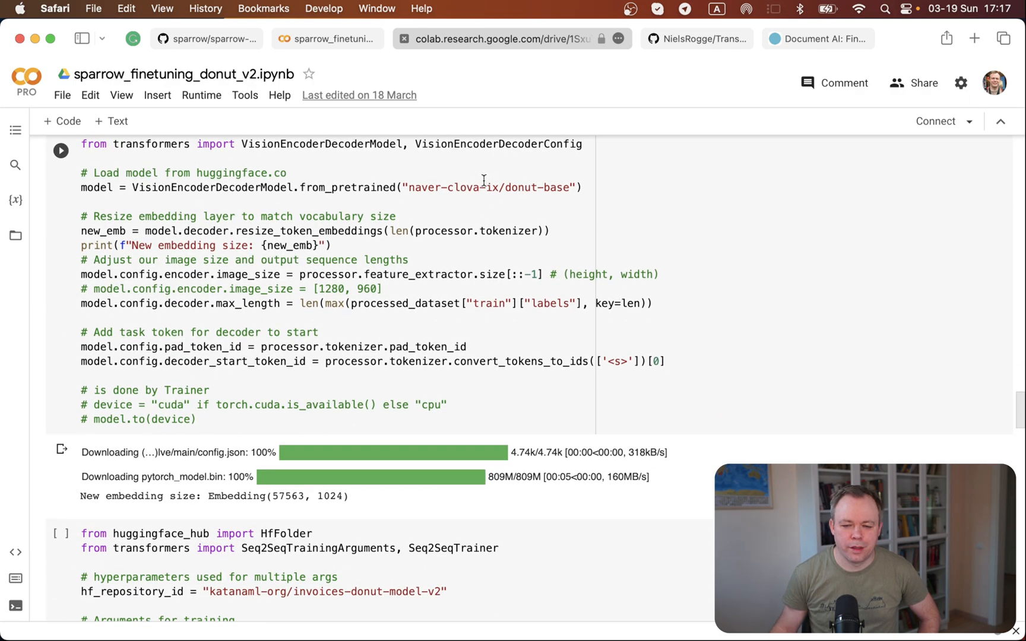
mouse_move(473, 192)
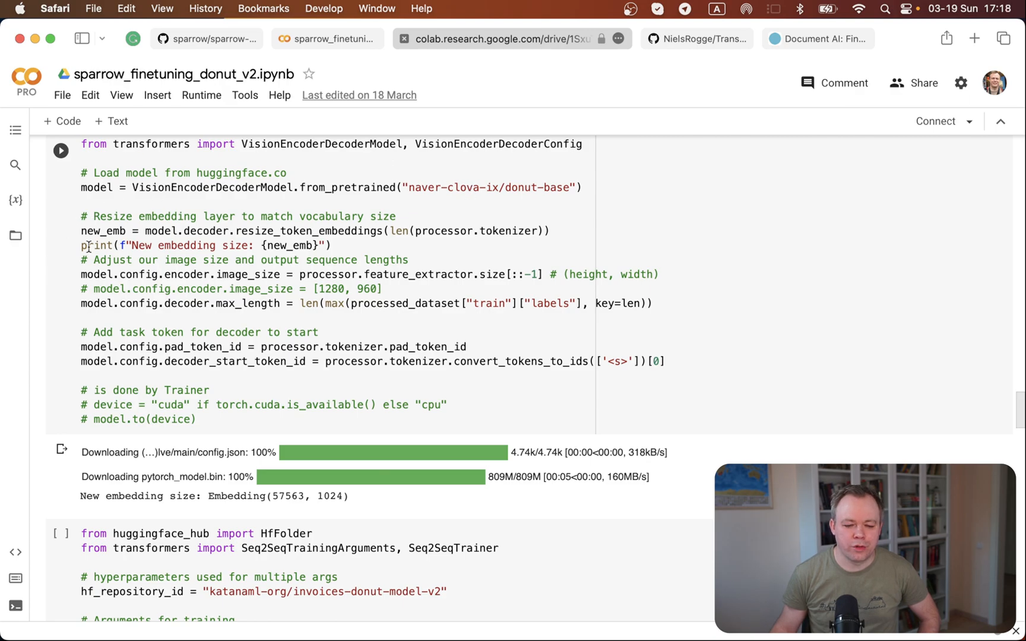
scroll("down", 3)
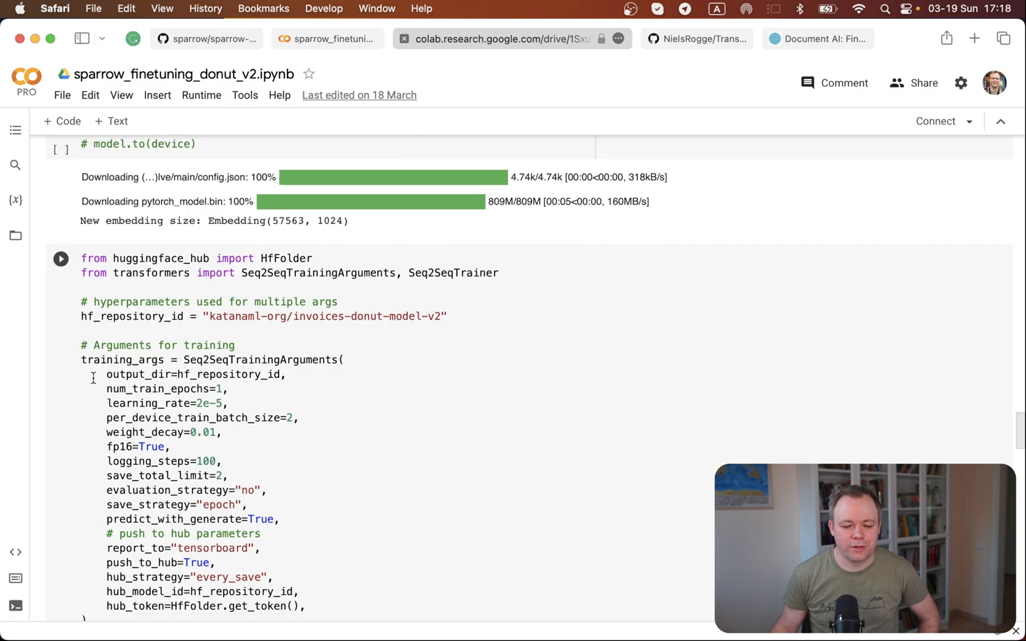
scroll("down", 3)
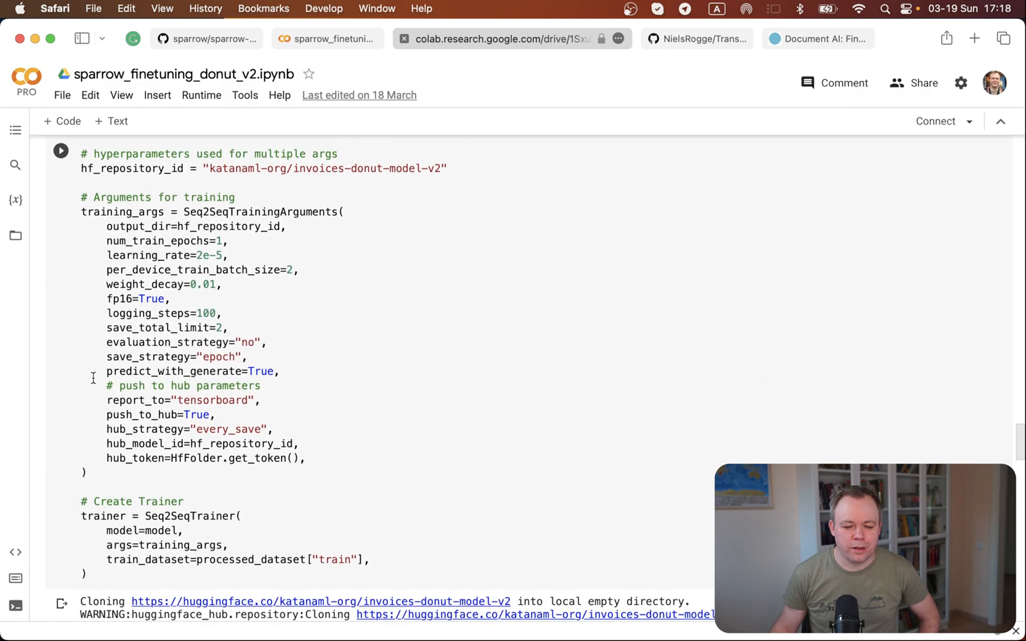
scroll("down", 3)
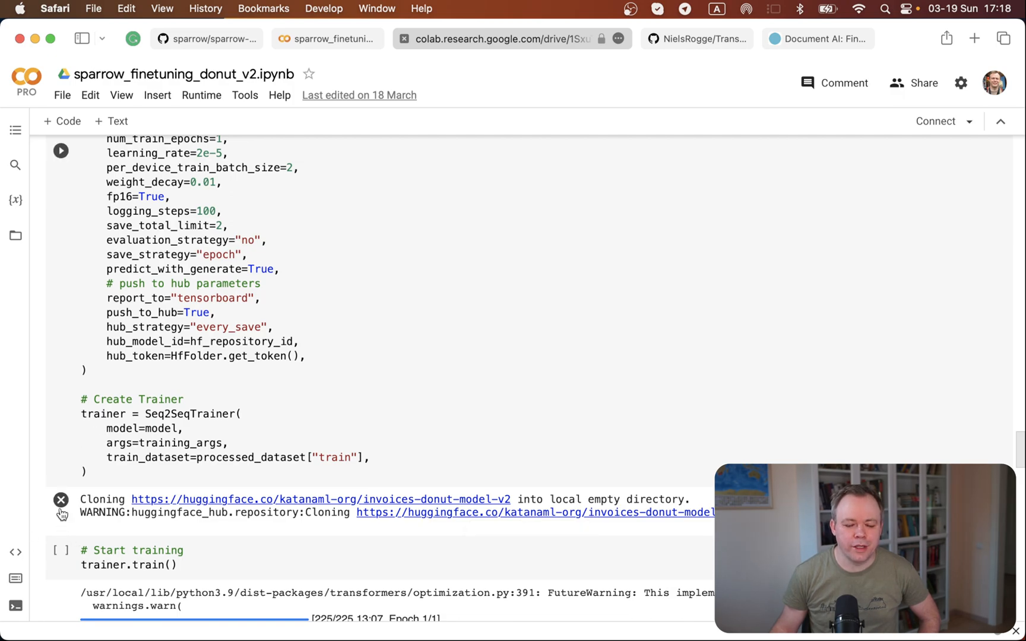
scroll("down", 3)
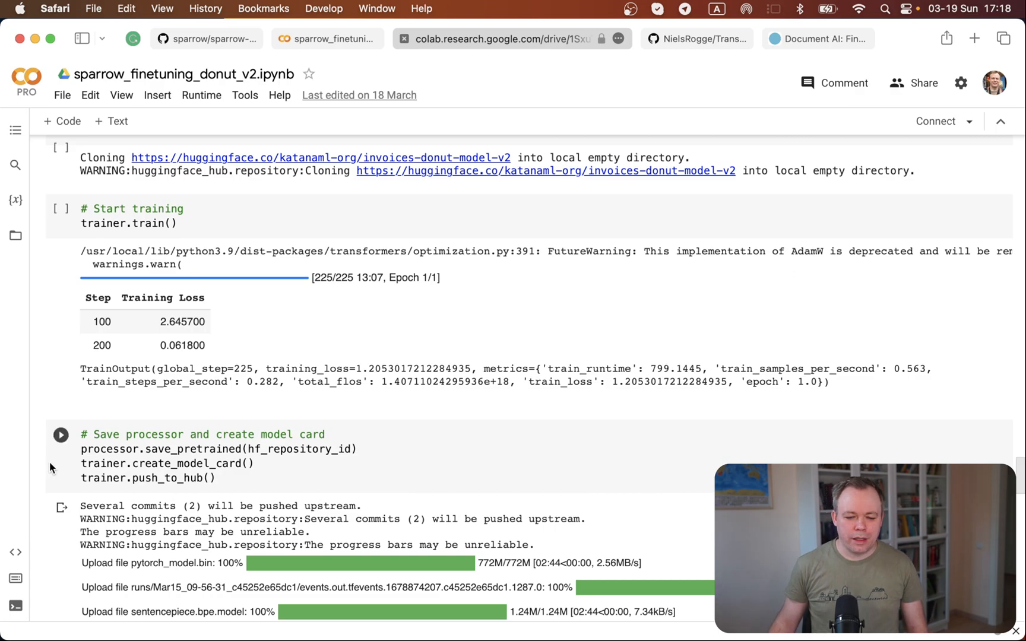
scroll("down", 3)
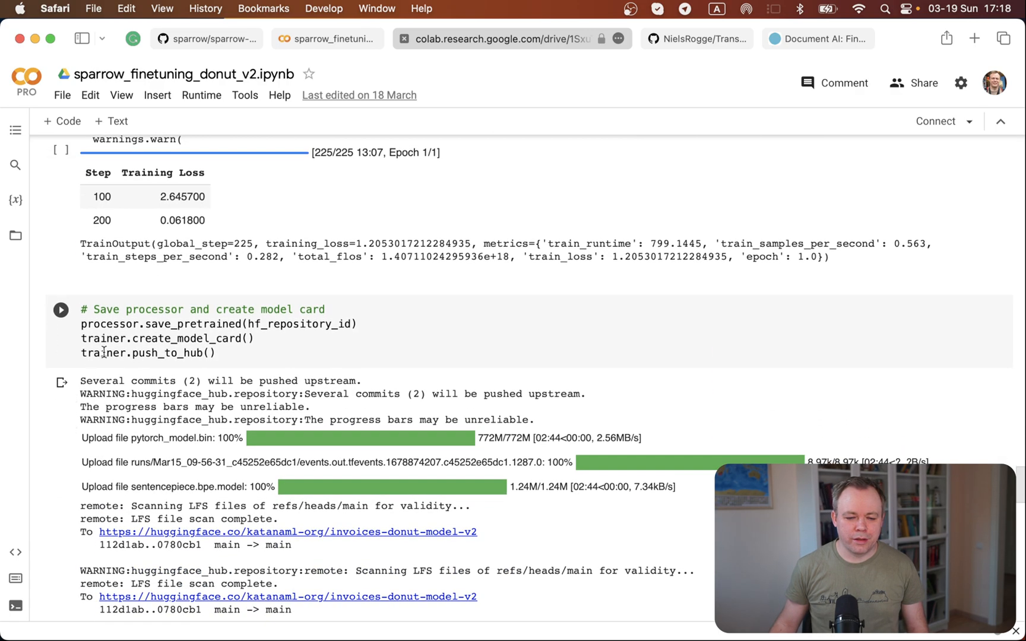
scroll("down", 3)
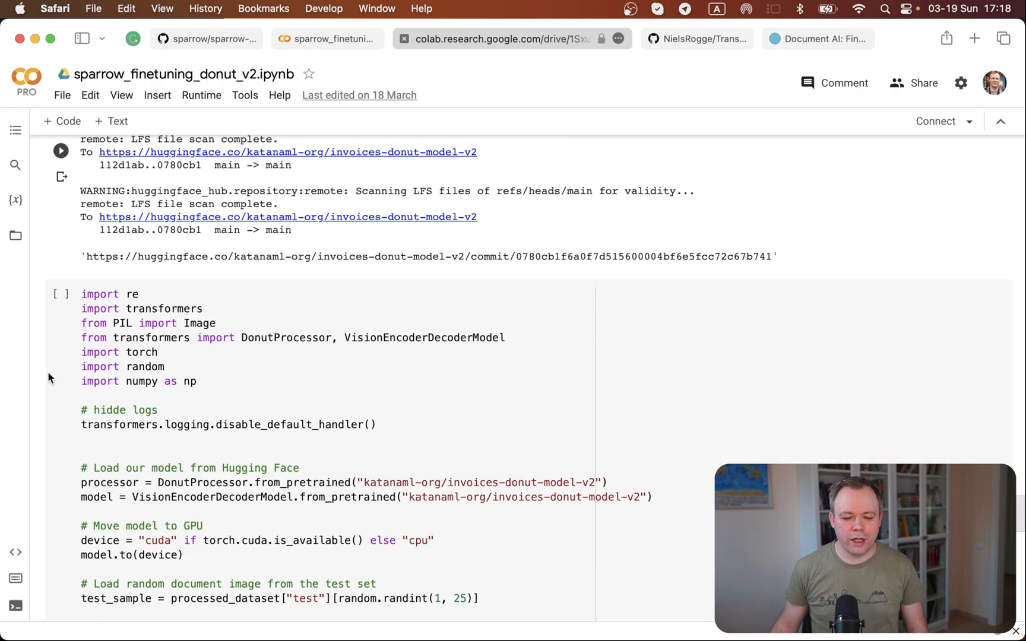
scroll("down", 3)
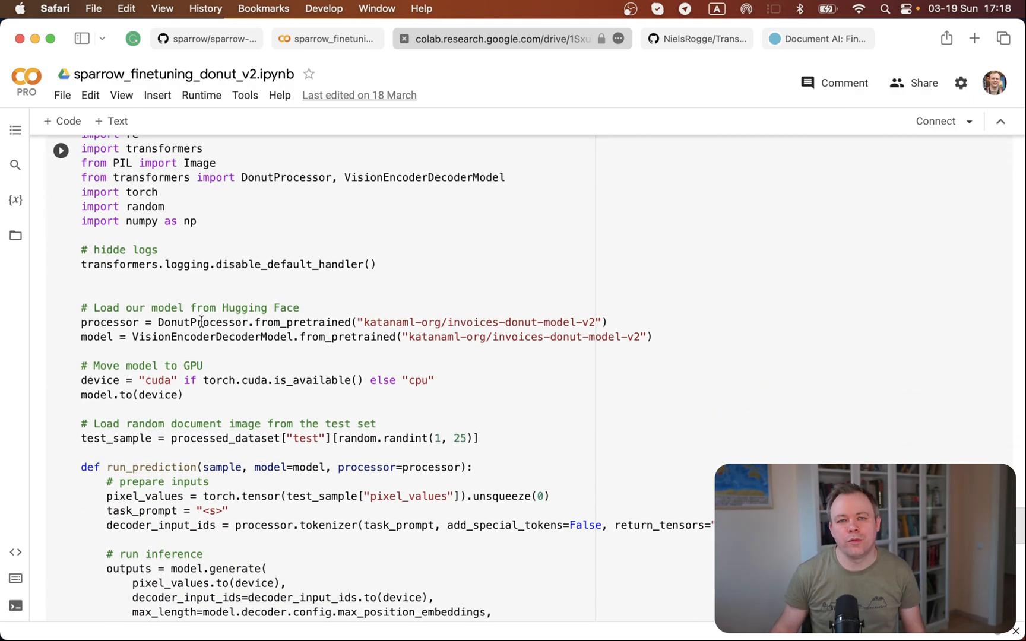
scroll("down", 3)
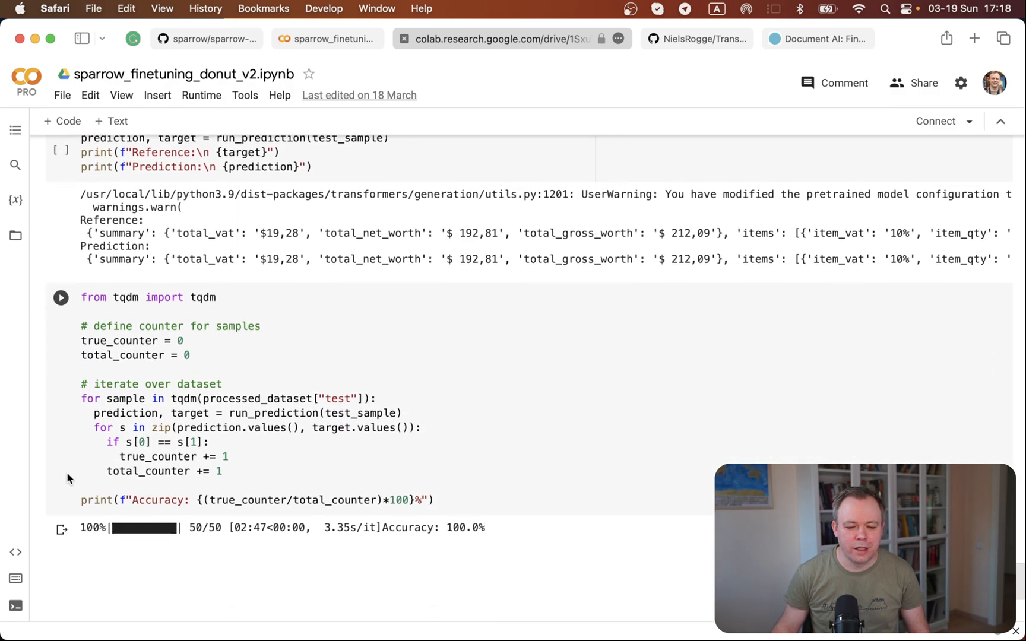
scroll("down", 3)
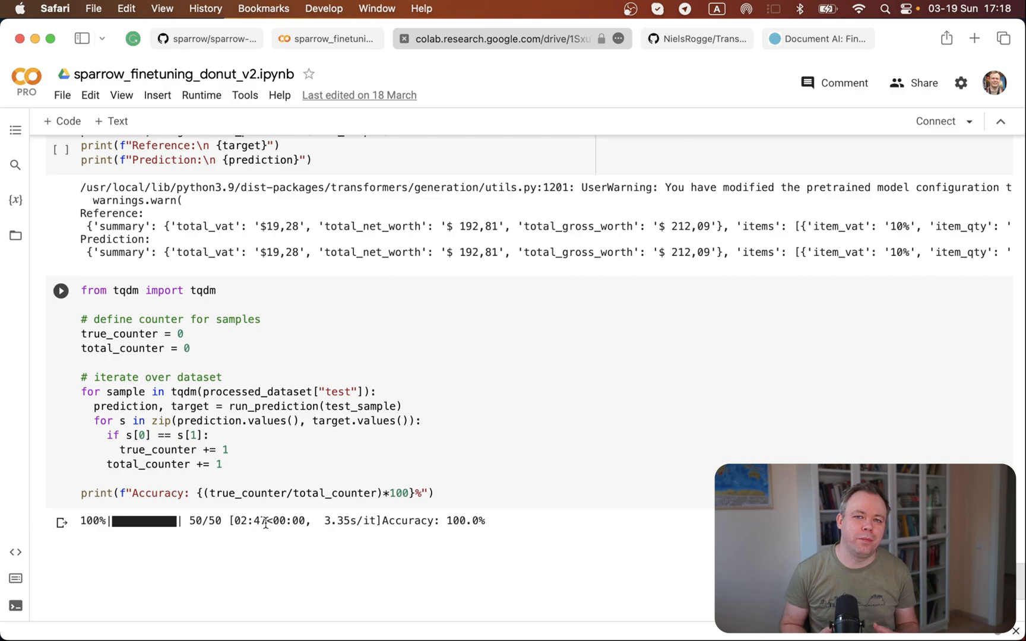
mouse_move(337, 403)
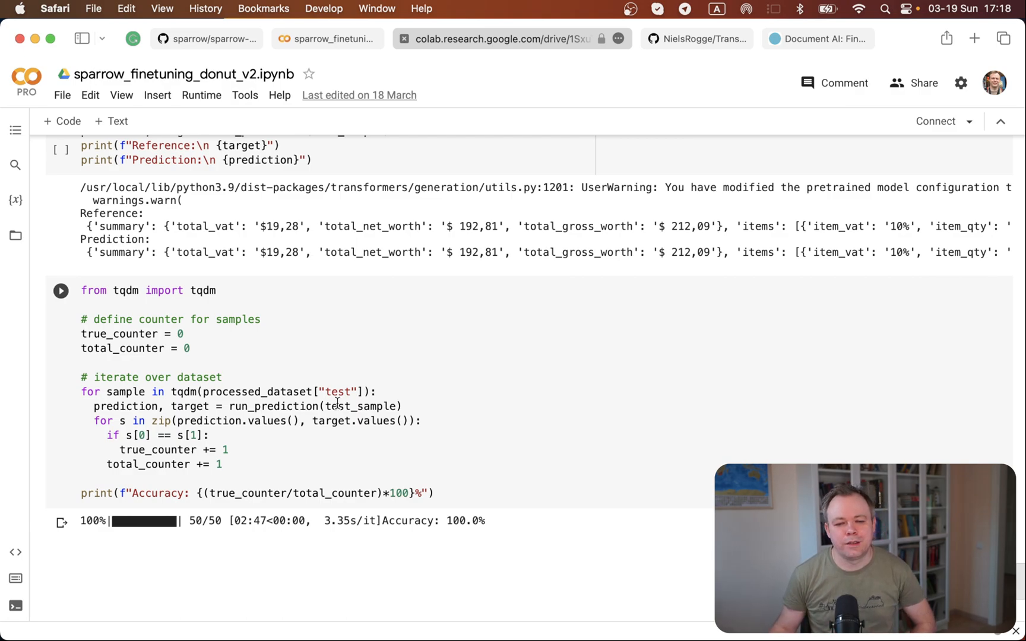
mouse_move(253, 83)
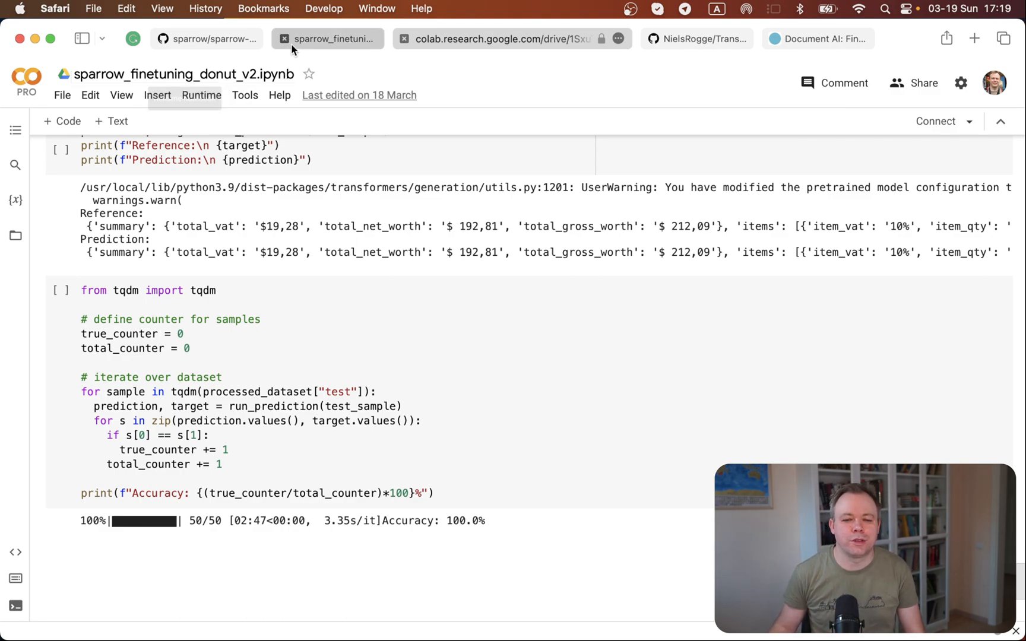
Go back to the sparrow-ml README's Usage section on GitHub.
left_click(206, 39)
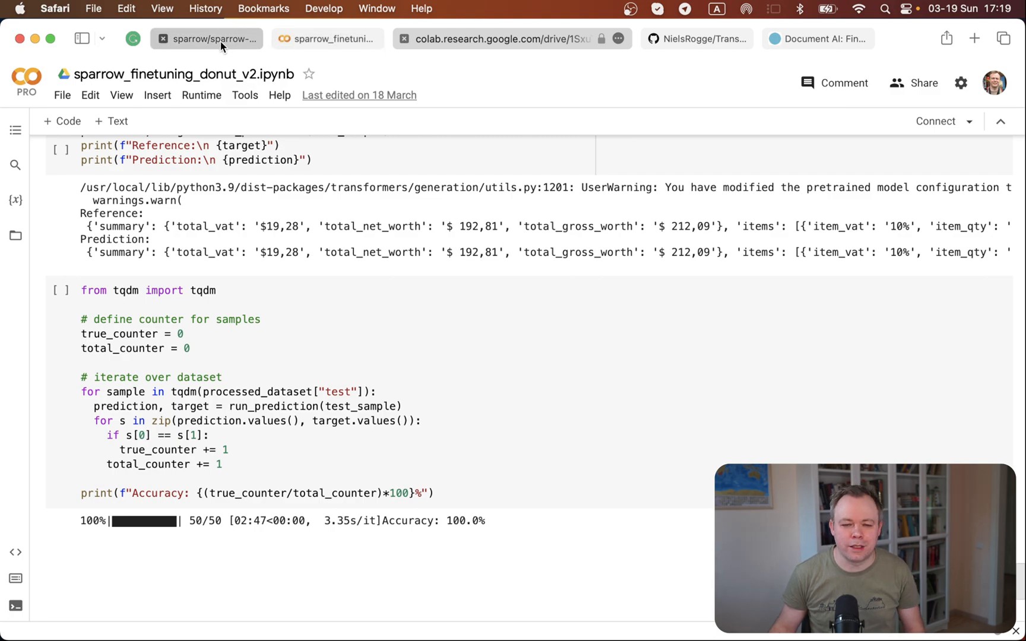
left_click(206, 39)
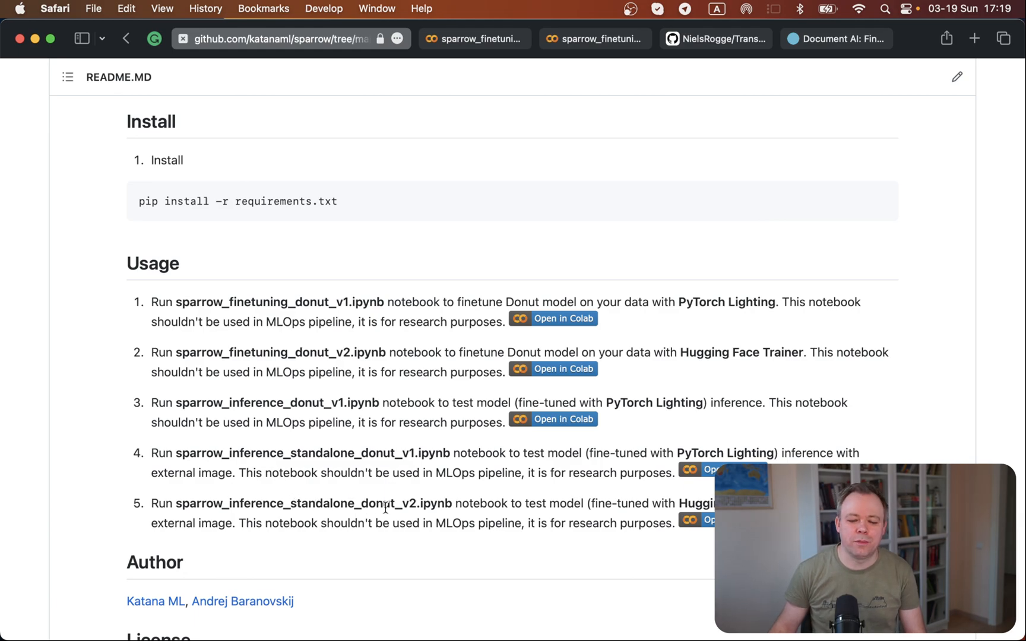
mouse_move(450, 509)
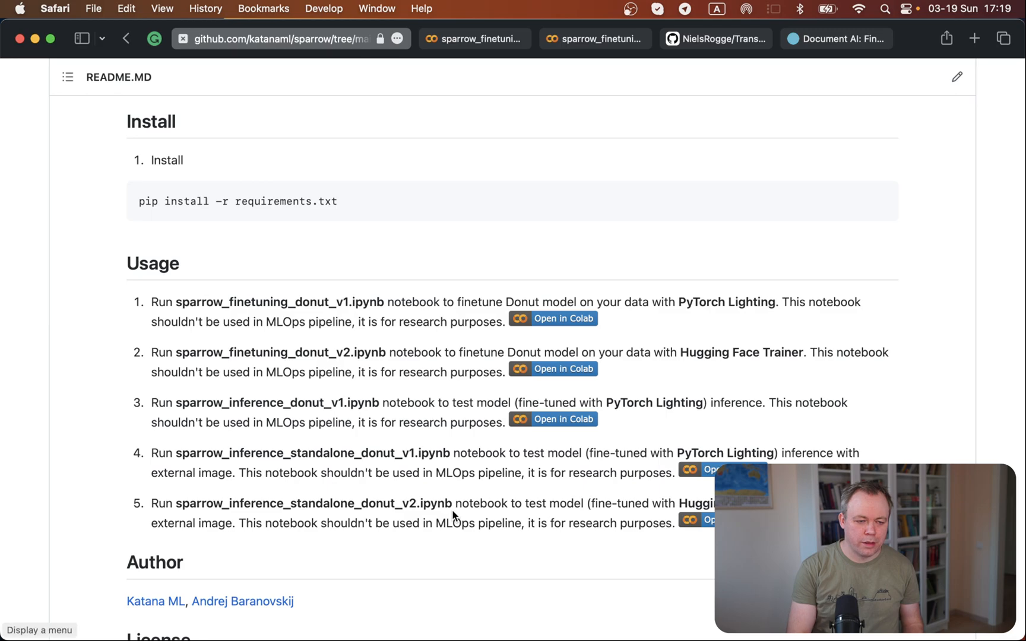
mouse_move(877, 270)
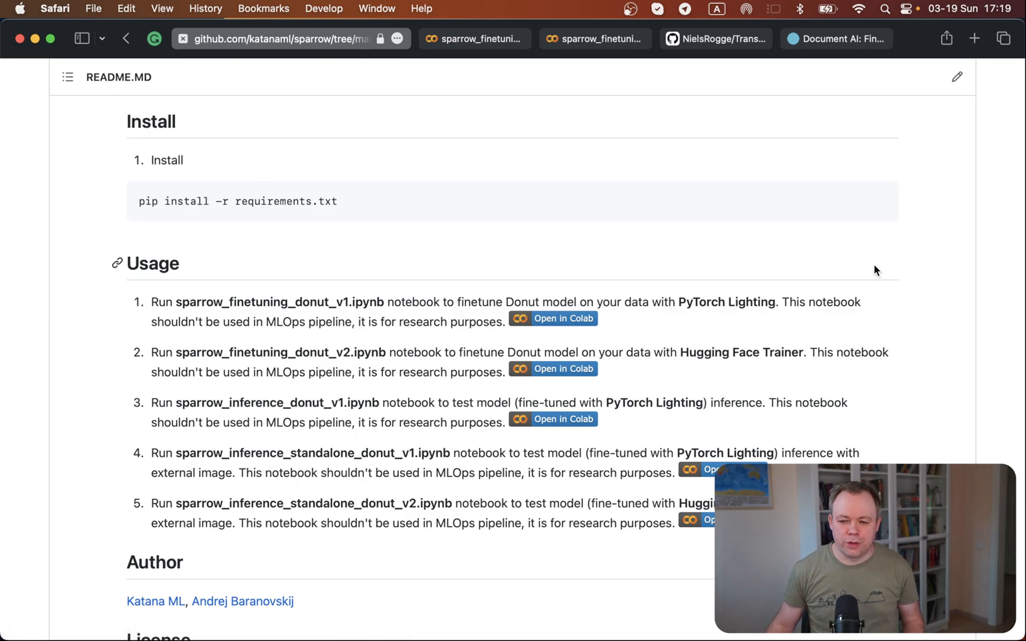